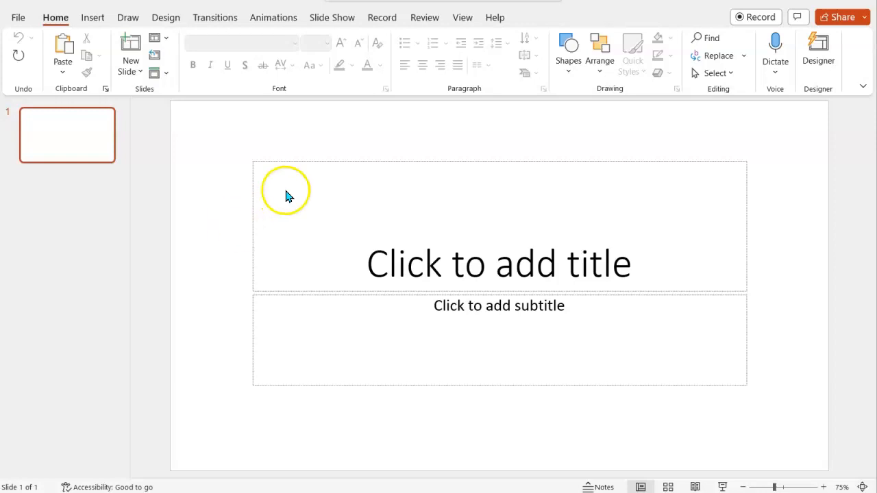
pyautogui.moveTo(345, 171)
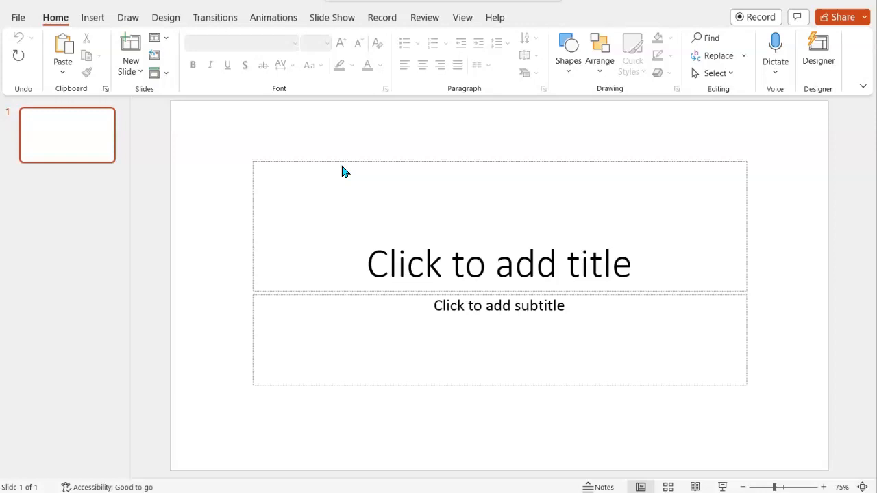
pyautogui.moveTo(490, 103)
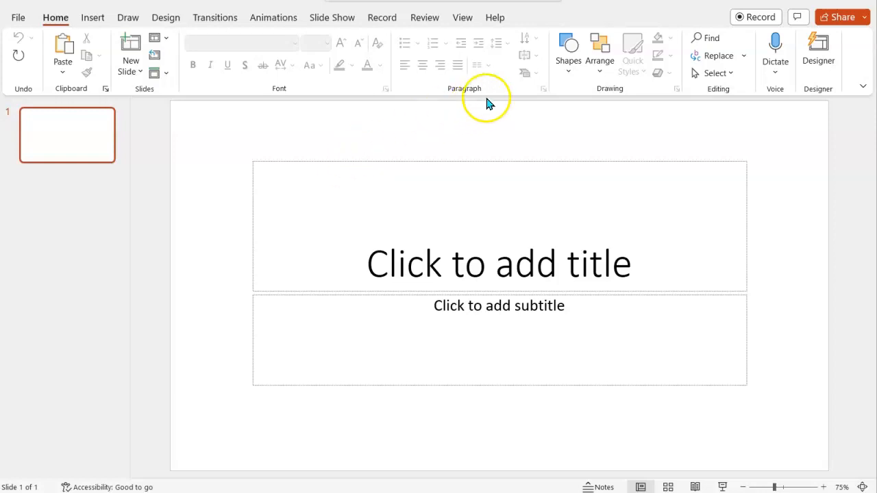
pyautogui.moveTo(449, 48)
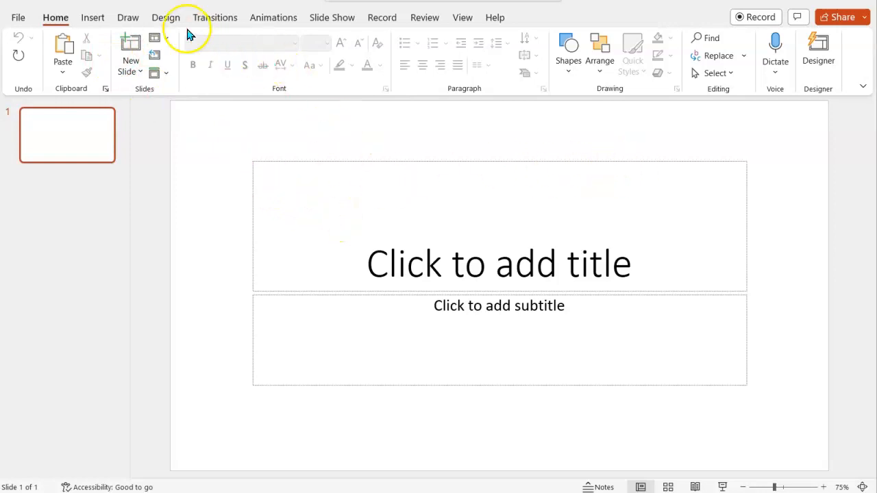
# Look at the Custom Slide Size settings from the Design ribbon and cancel without changes.
pyautogui.click(166, 16)
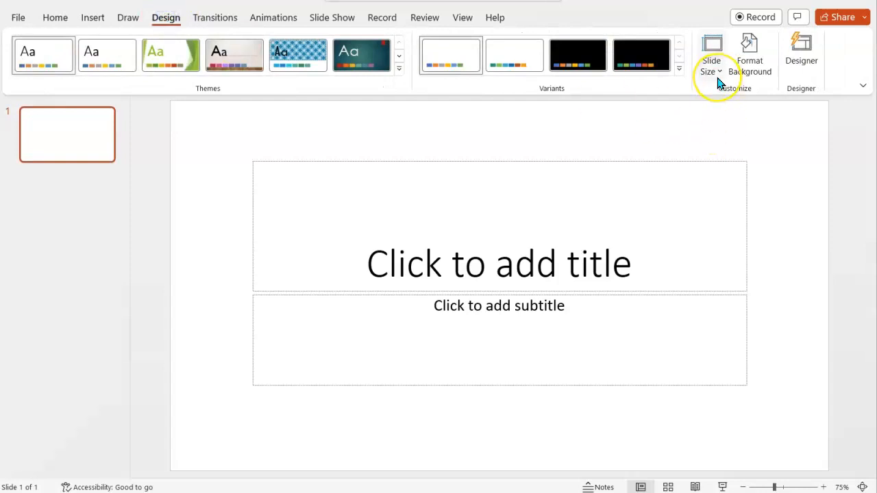
pyautogui.moveTo(711, 52)
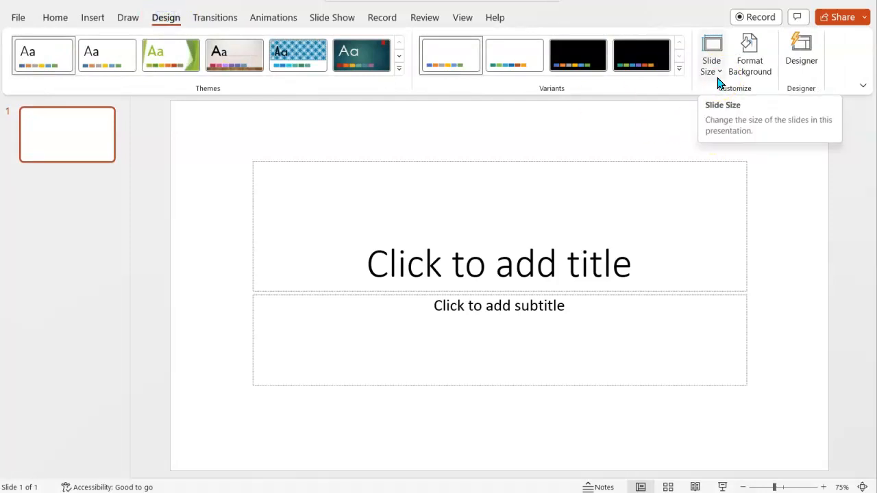
pyautogui.click(711, 55)
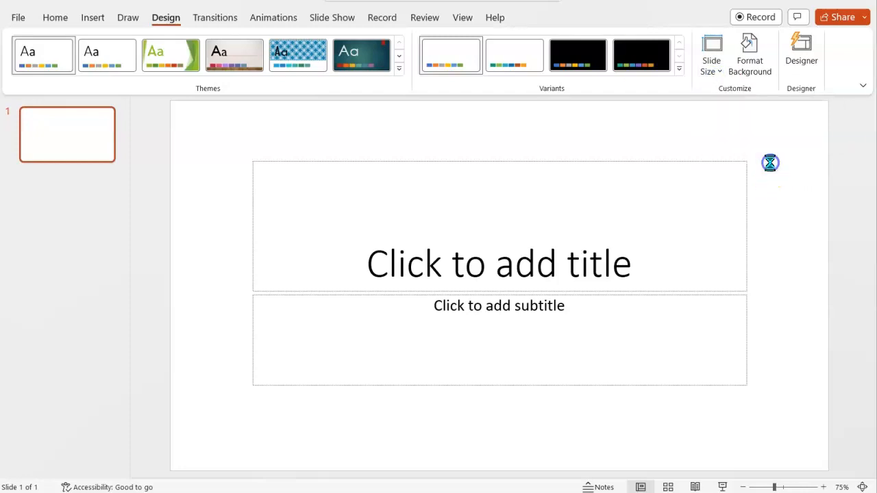
pyautogui.click(711, 55)
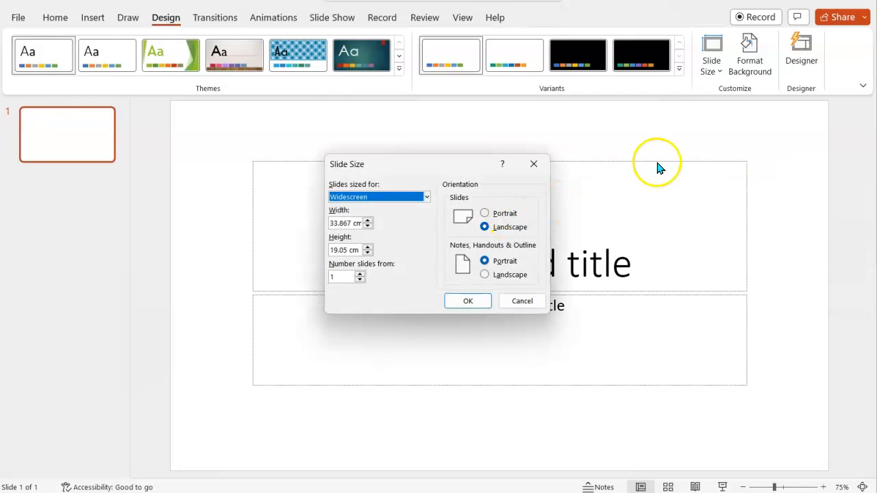
pyautogui.moveTo(608, 126)
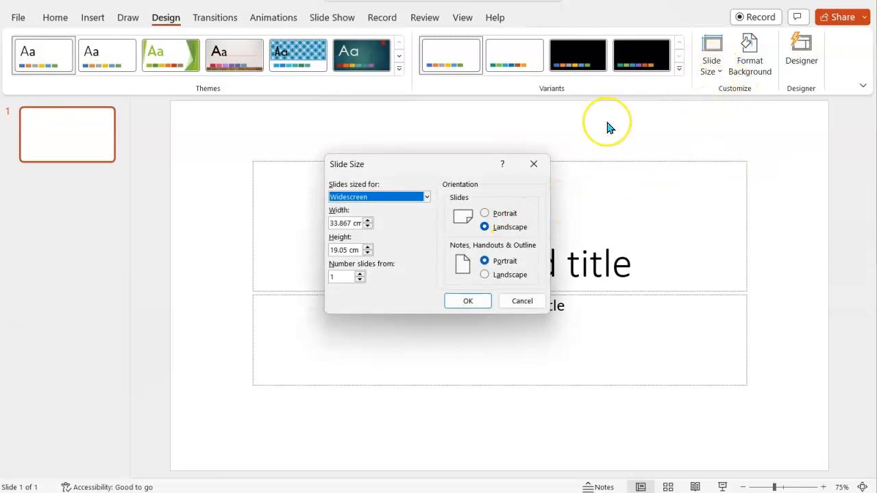
pyautogui.click(521, 301)
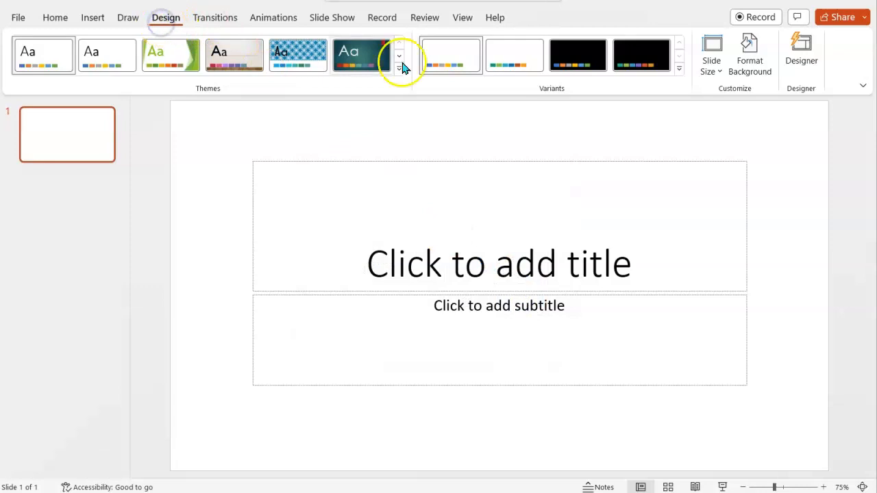
# Set the slides to Portrait orientation in Custom Slide Size and apply it.
pyautogui.click(711, 55)
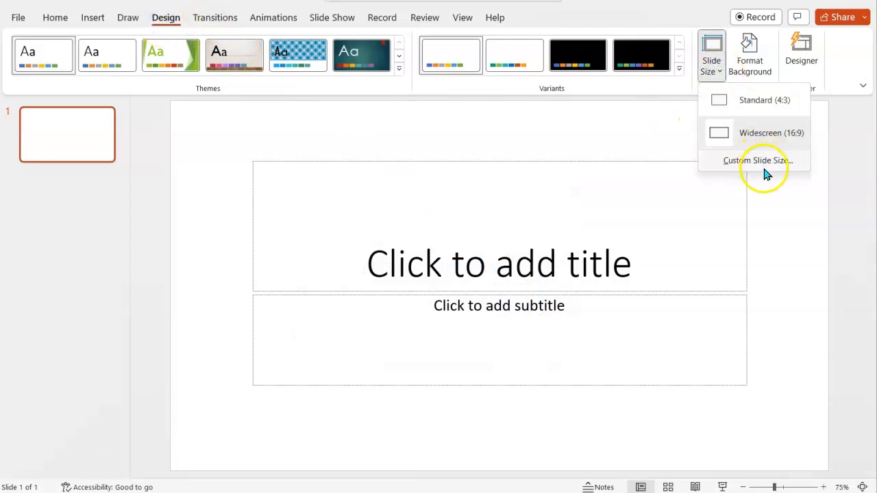
pyautogui.click(756, 159)
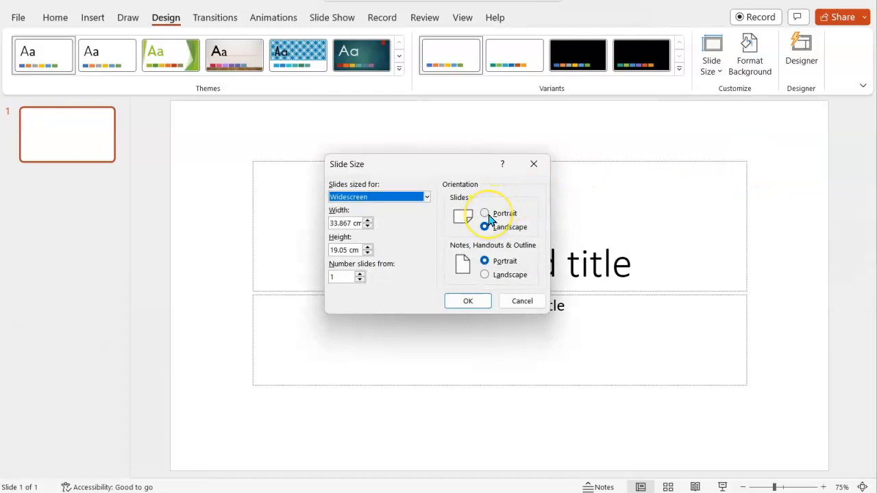
pyautogui.click(485, 214)
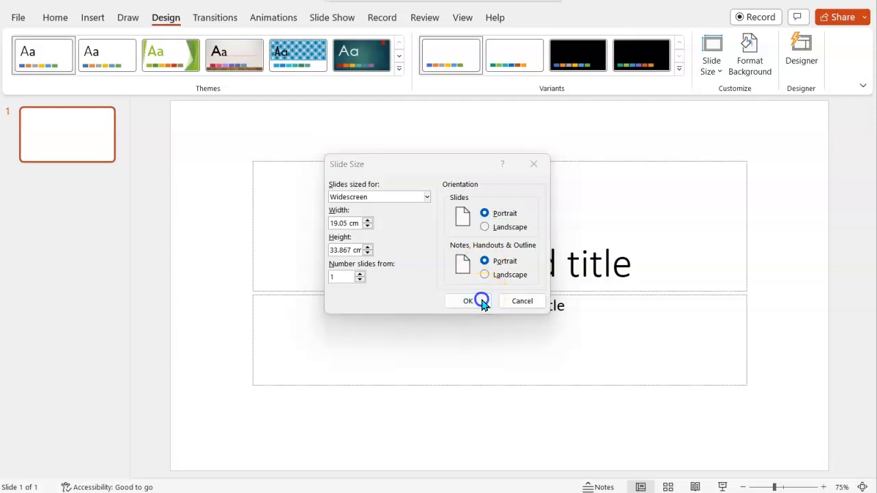
pyautogui.click(469, 302)
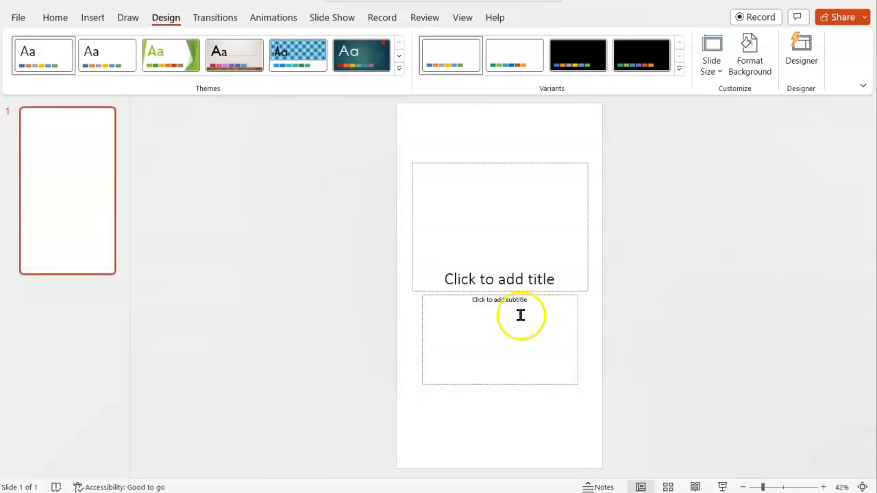
# Delete the title and subtitle placeholders, leaving the portrait slide blank.
pyautogui.click(499, 226)
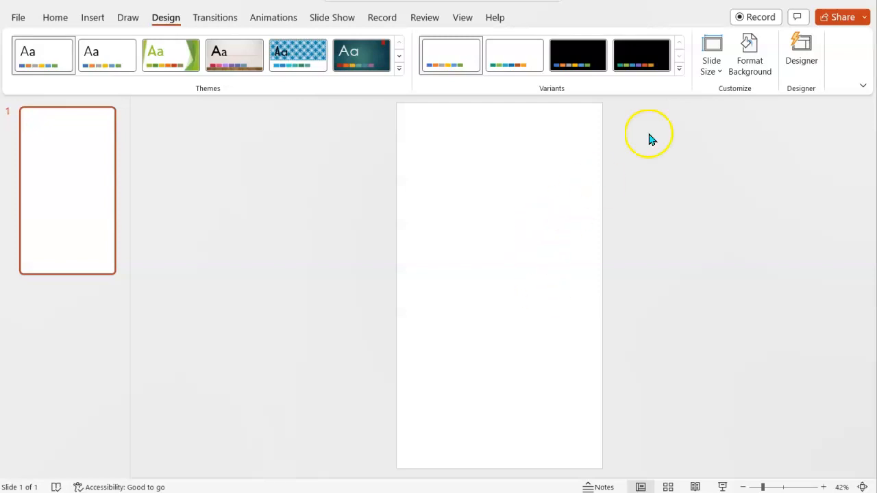
pyautogui.click(711, 55)
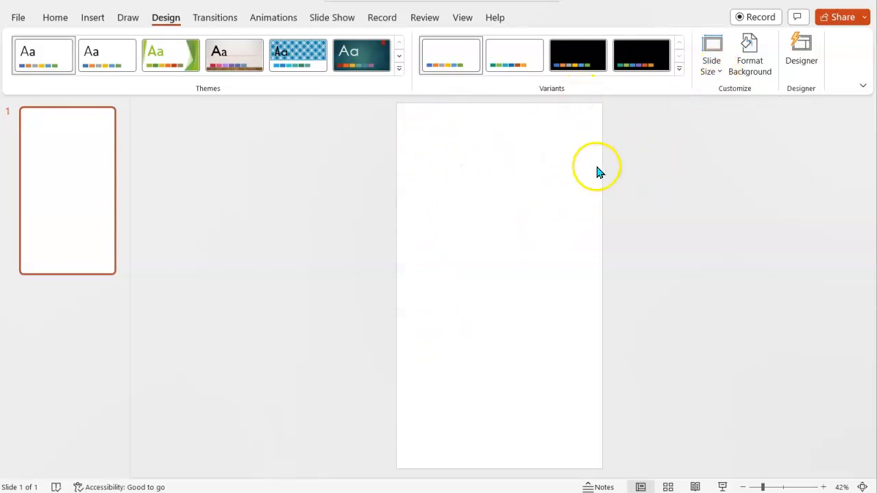
pyautogui.moveTo(394, 309)
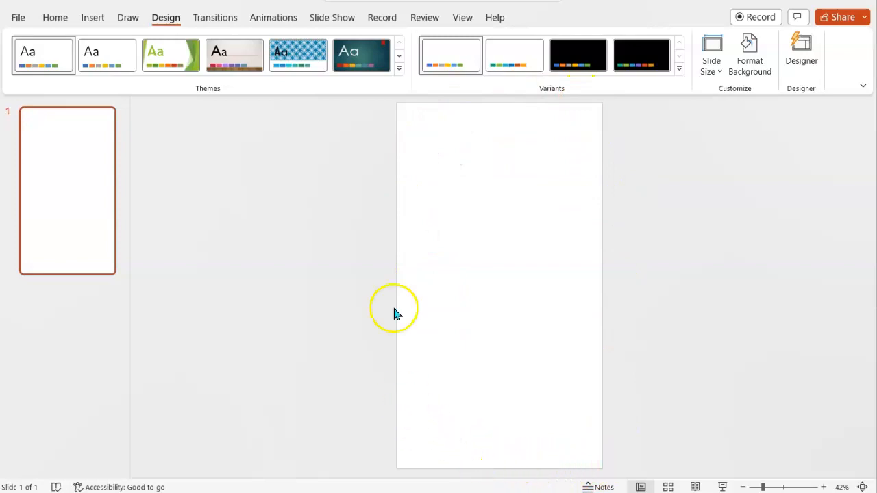
# Resize the slides to A4 Paper and choose Ensure Fit to scale content.
pyautogui.click(711, 55)
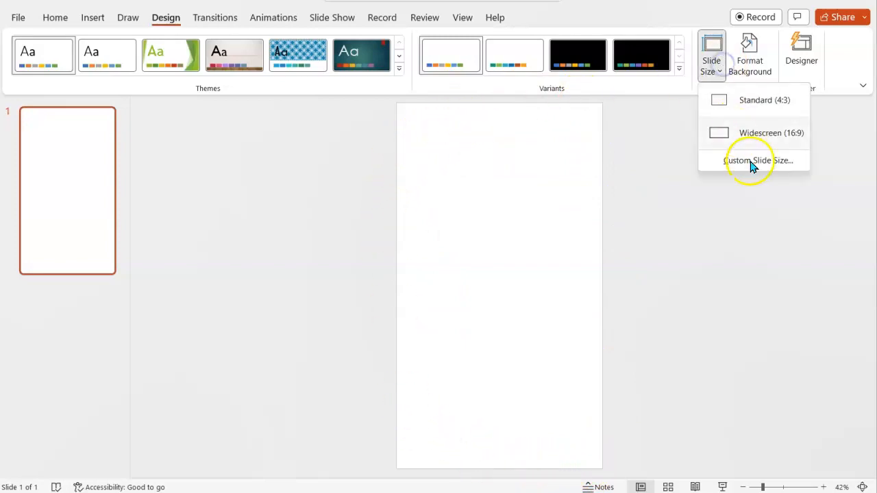
pyautogui.click(758, 159)
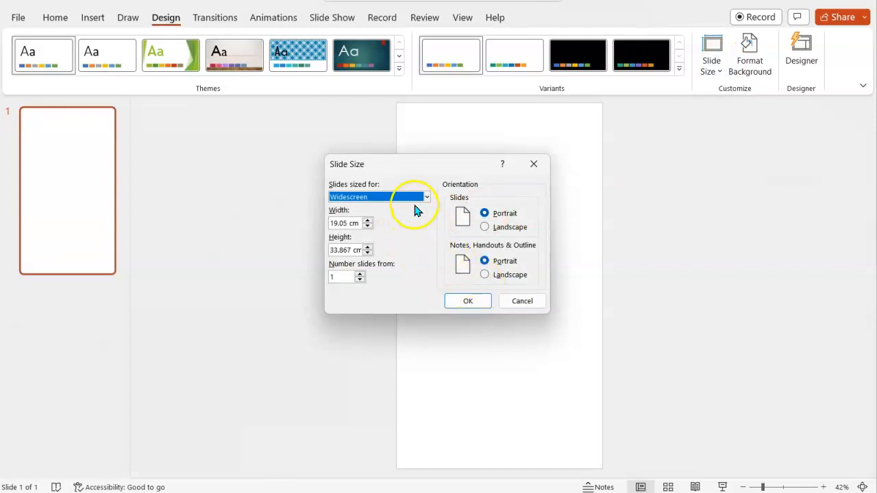
pyautogui.click(425, 197)
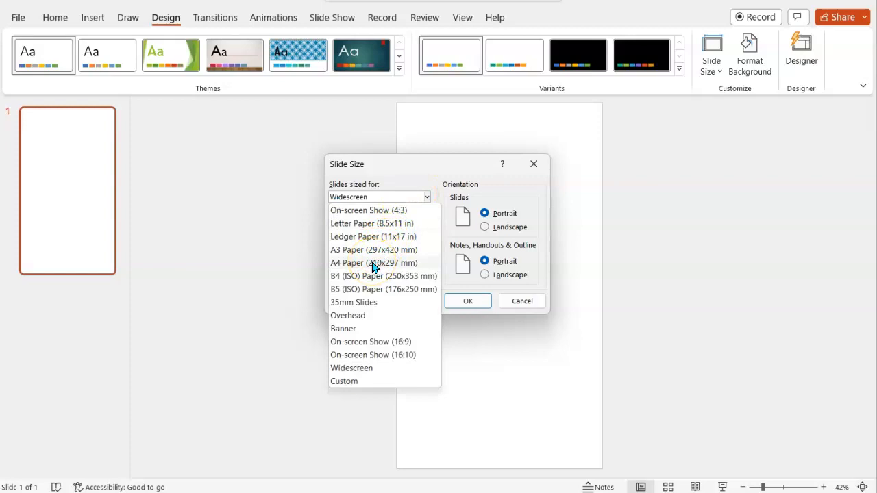
pyautogui.click(372, 263)
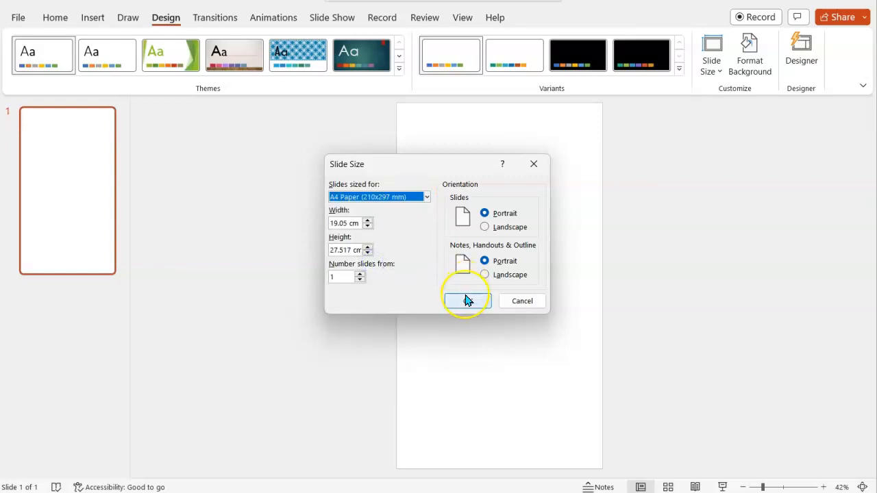
pyautogui.click(466, 301)
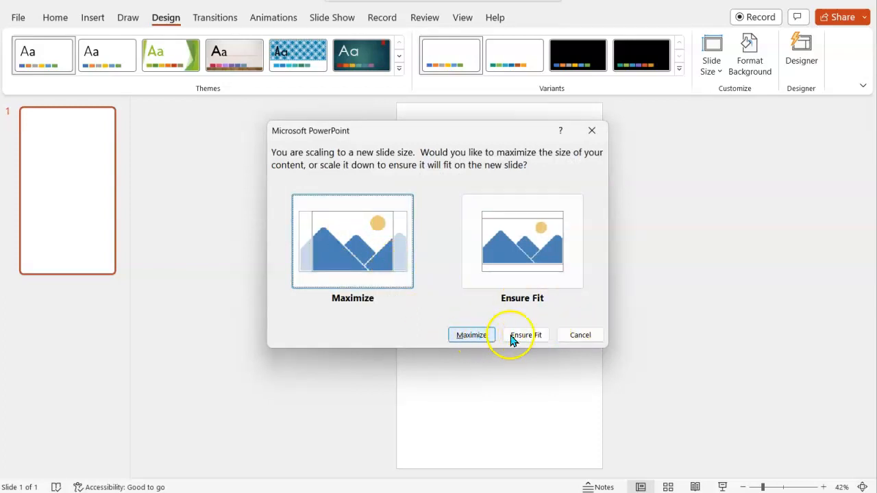
pyautogui.click(522, 334)
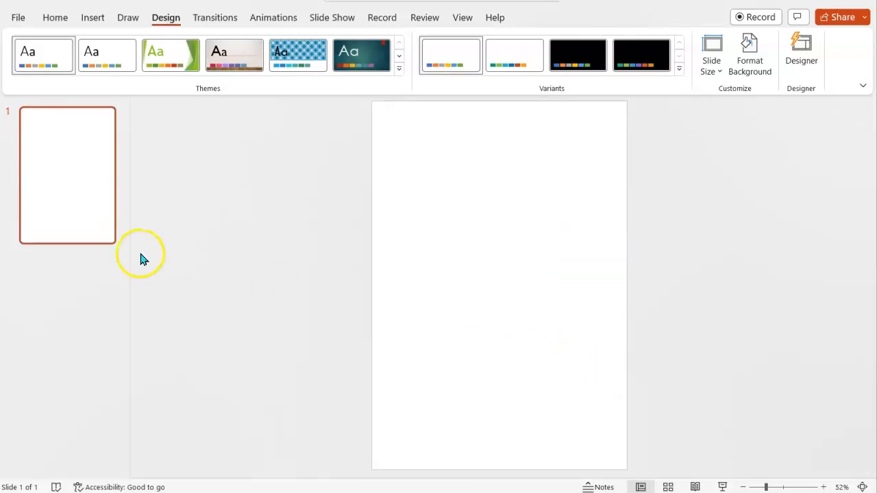
pyautogui.moveTo(345, 227)
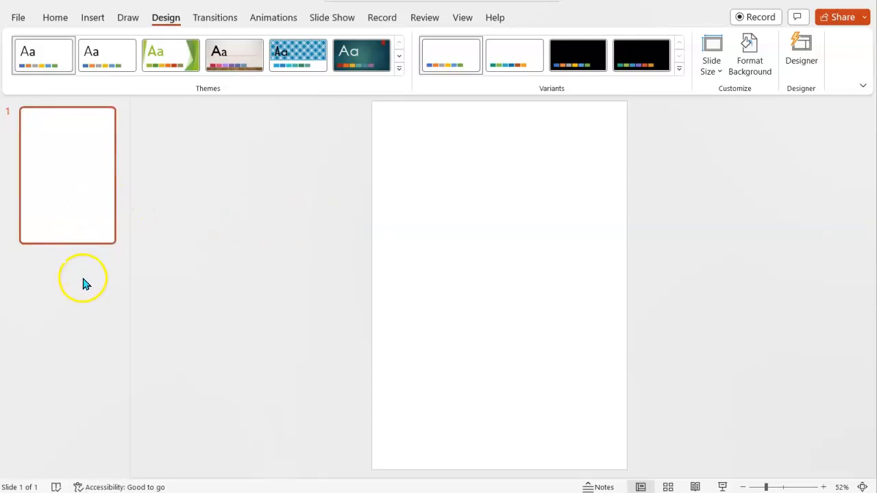
pyautogui.moveTo(89, 232)
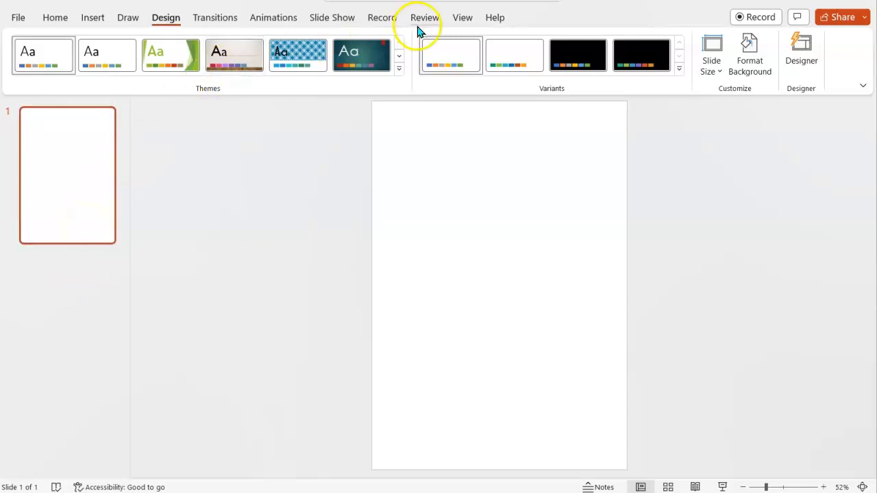
pyautogui.moveTo(449, 55)
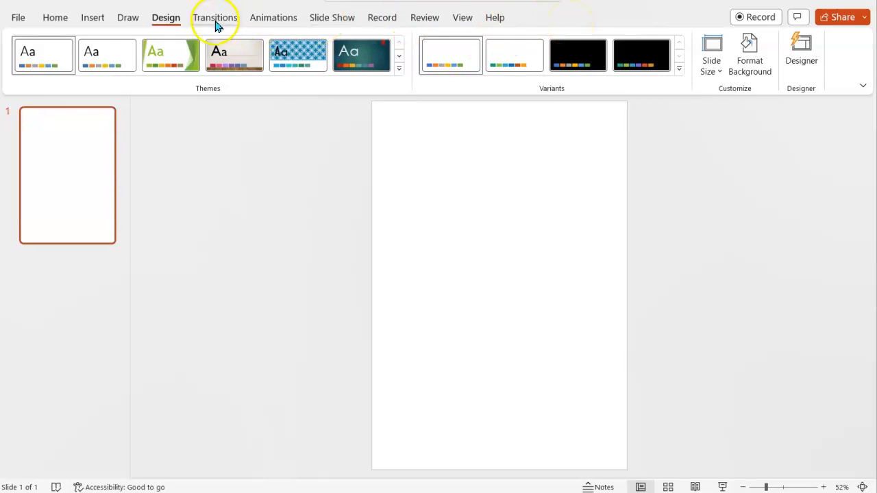
pyautogui.moveTo(331, 16)
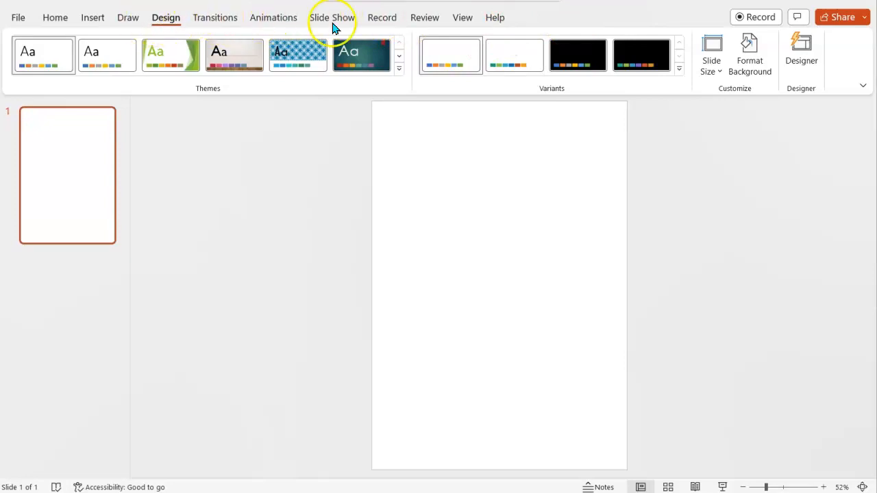
# Turn on Gridlines, Guides and Ruler in the View ribbon's Show group.
pyautogui.click(463, 16)
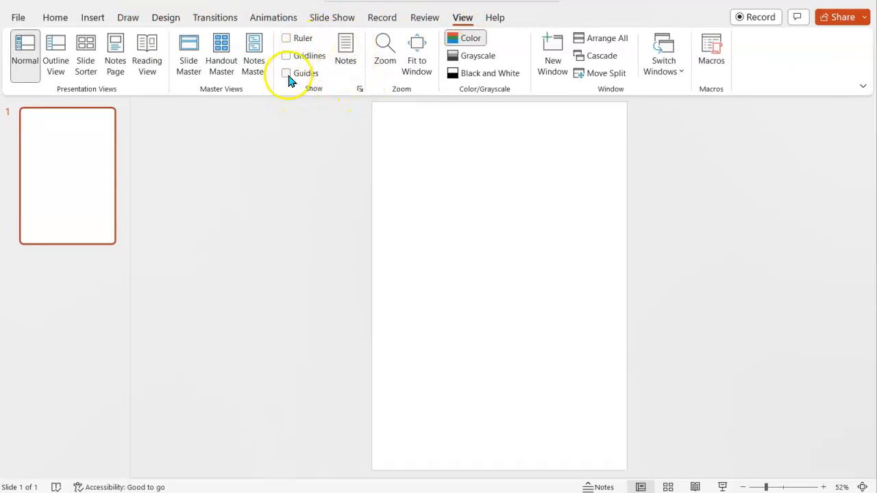
pyautogui.moveTo(287, 55)
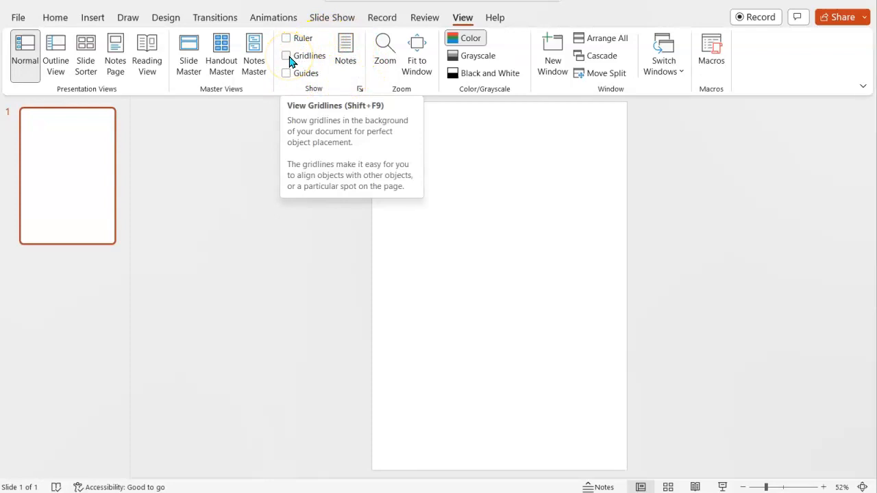
pyautogui.click(286, 55)
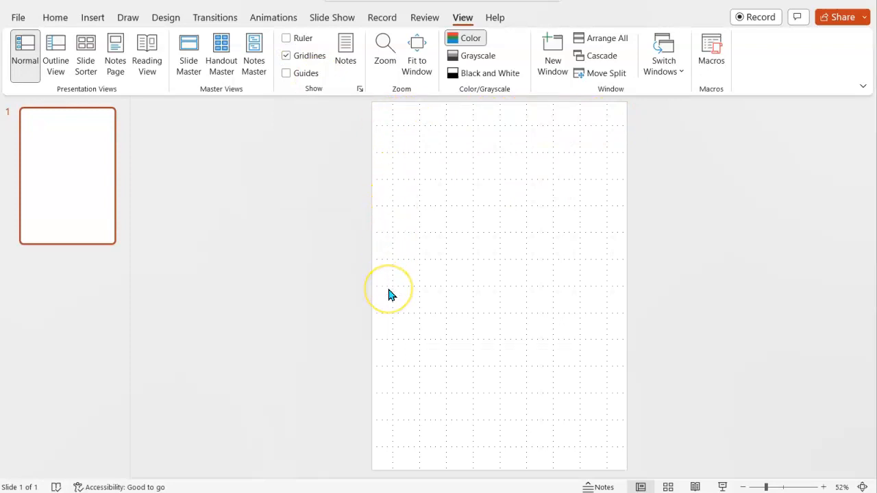
pyautogui.moveTo(625, 236)
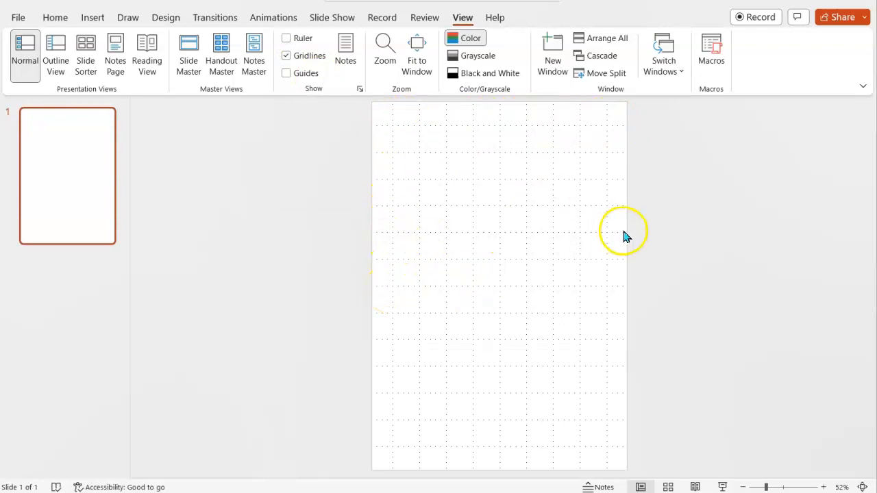
pyautogui.moveTo(327, 116)
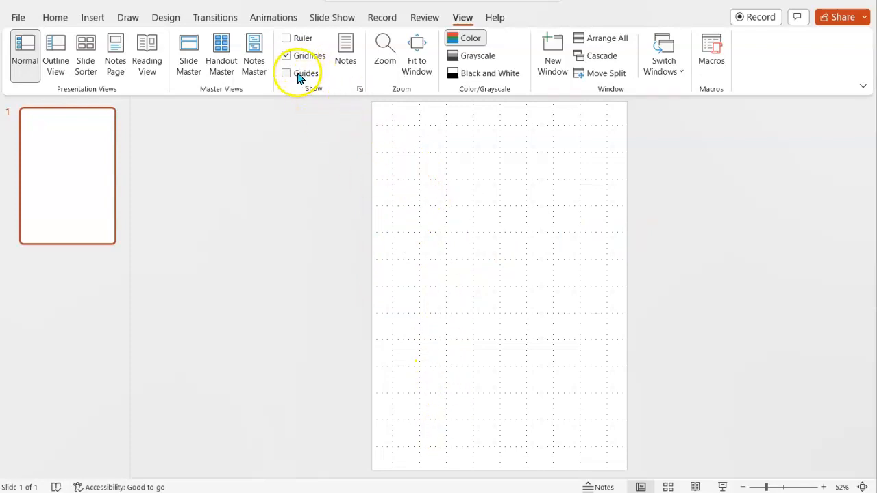
pyautogui.click(286, 73)
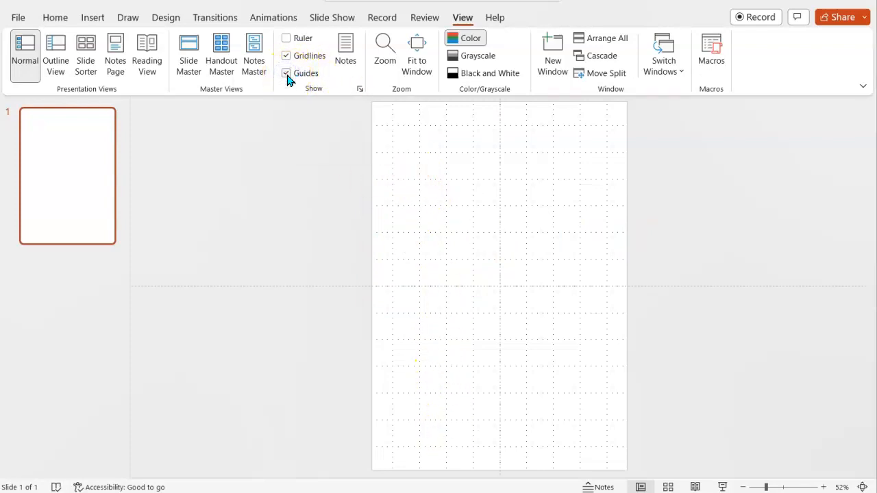
pyautogui.click(287, 74)
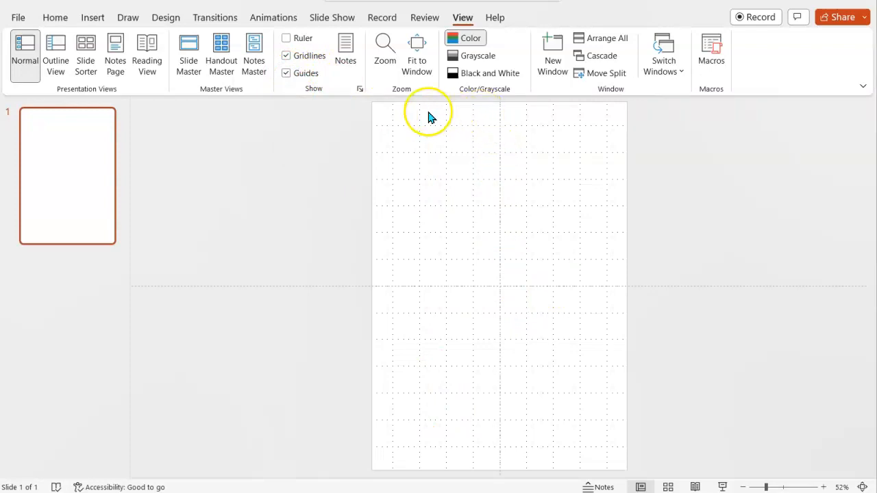
pyautogui.moveTo(546, 304)
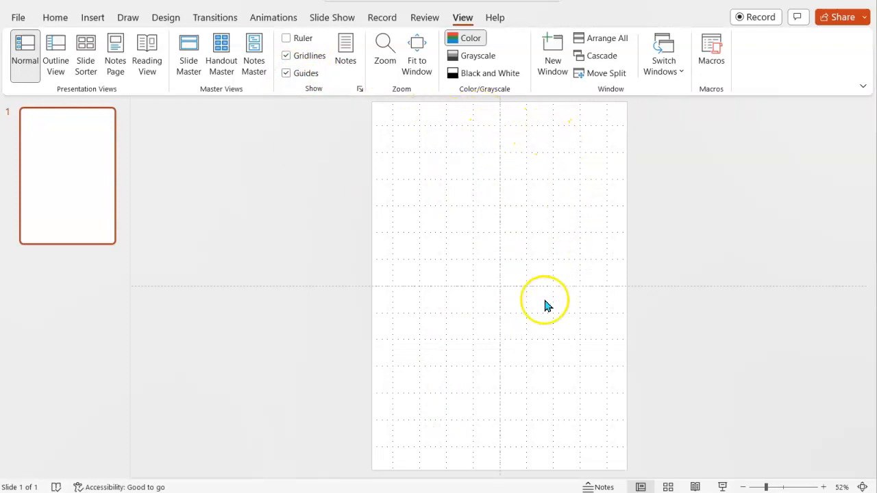
pyautogui.moveTo(534, 404)
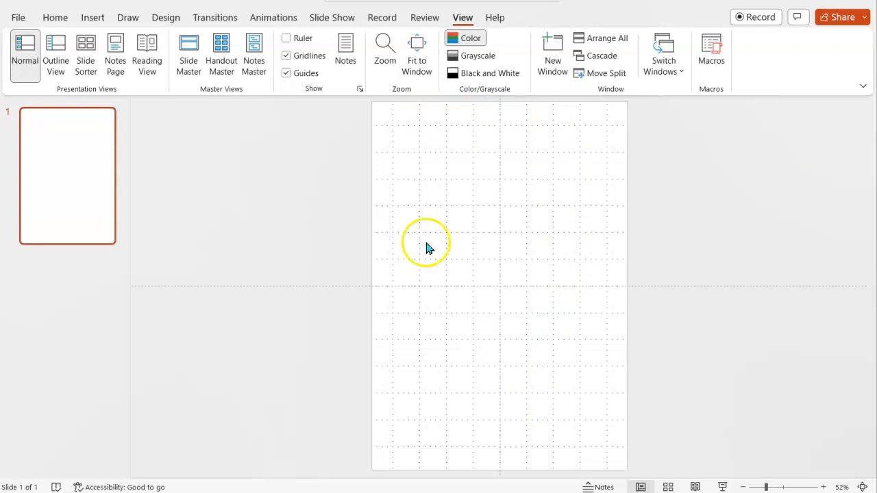
pyautogui.click(287, 38)
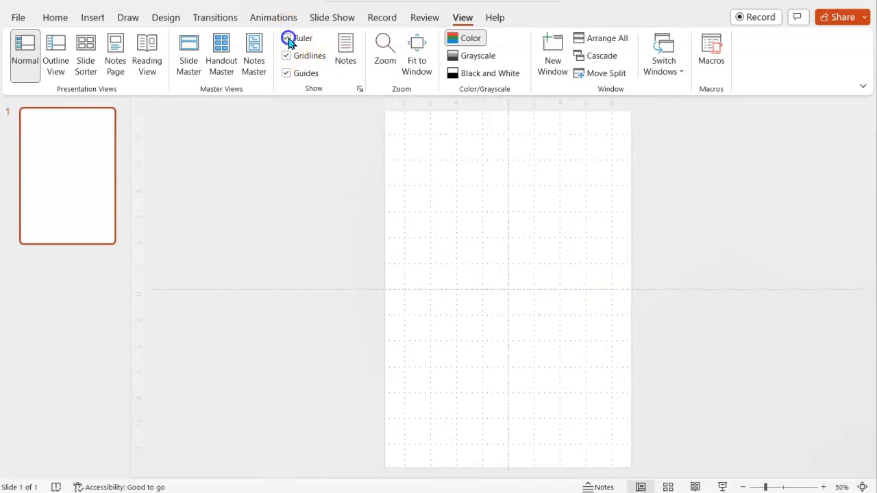
pyautogui.click(286, 38)
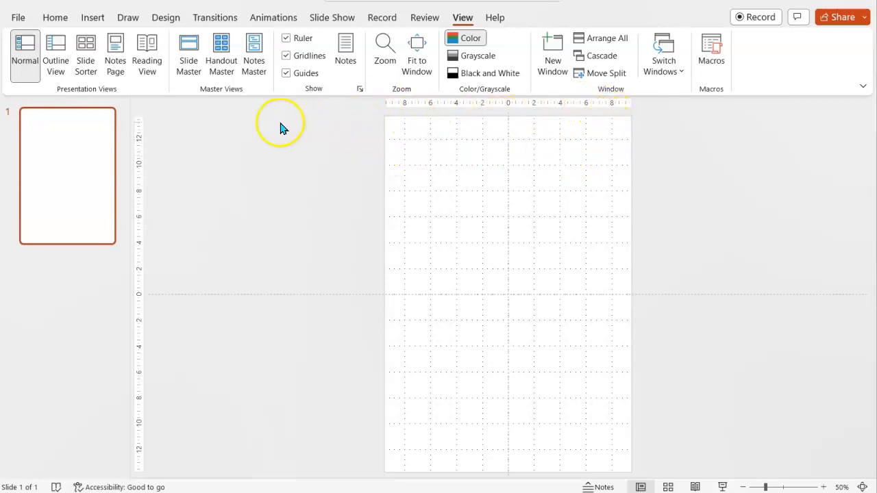
pyautogui.moveTo(260, 215)
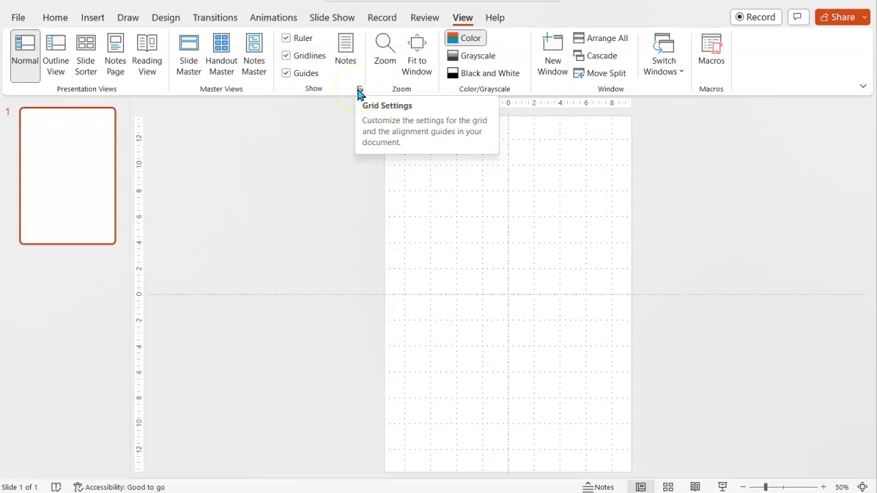
# Enable Snap objects to grid in Grid Settings, keeping 0.2 cm spacing.
pyautogui.click(359, 89)
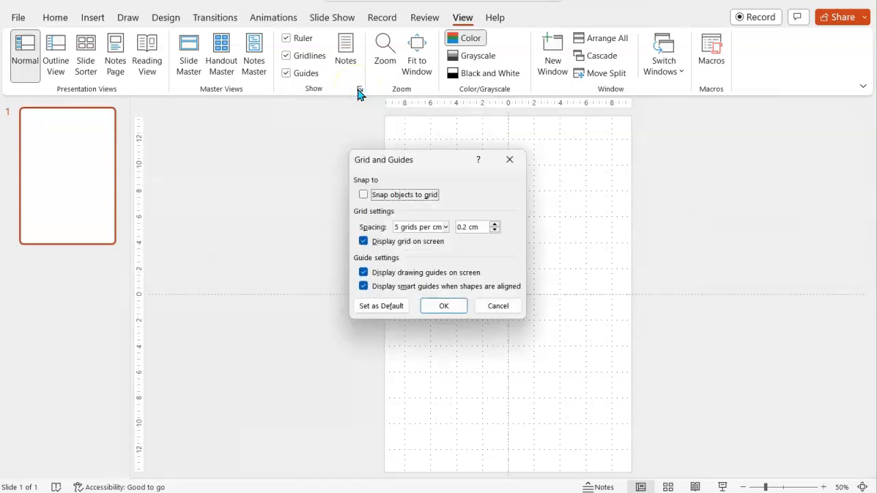
pyautogui.moveTo(415, 160)
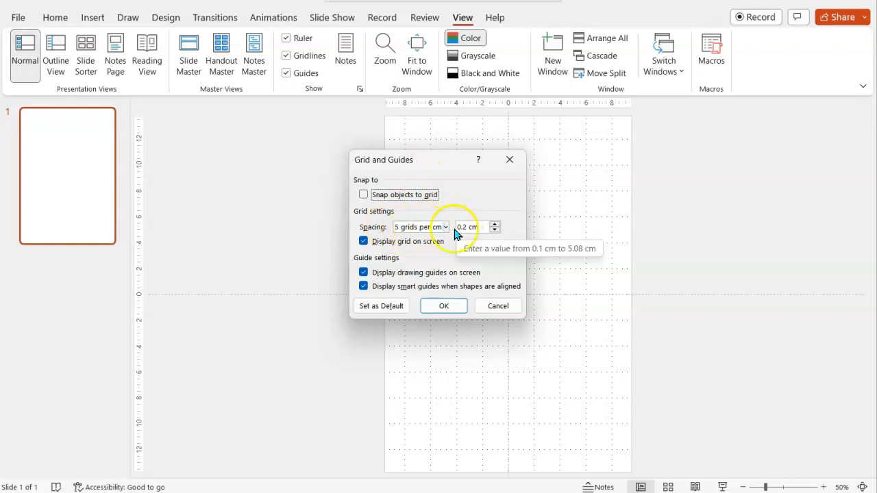
pyautogui.moveTo(596, 170)
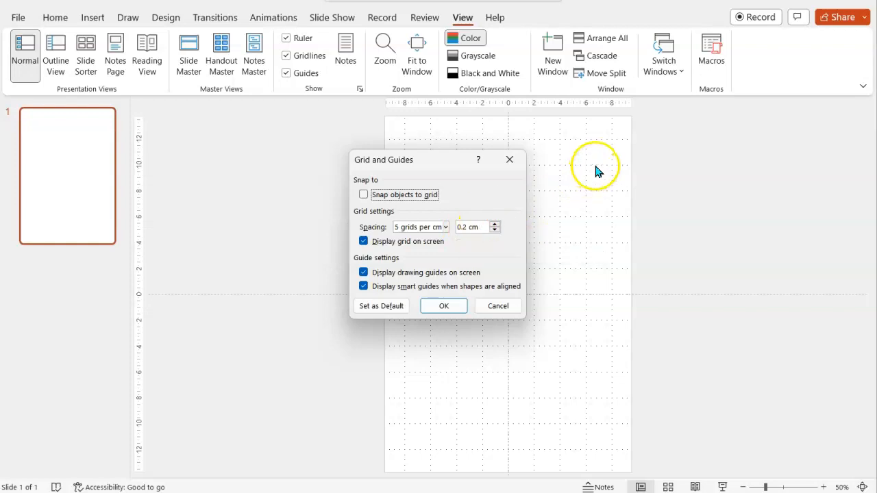
pyautogui.moveTo(587, 170)
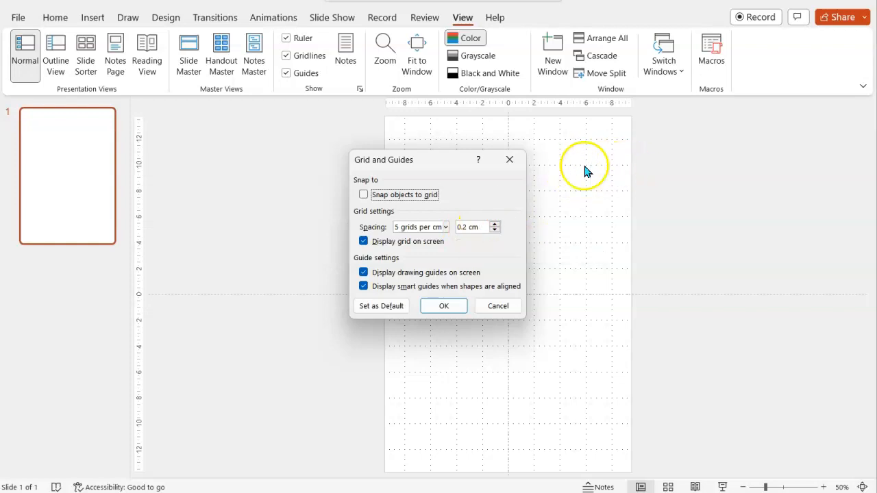
pyautogui.click(473, 228)
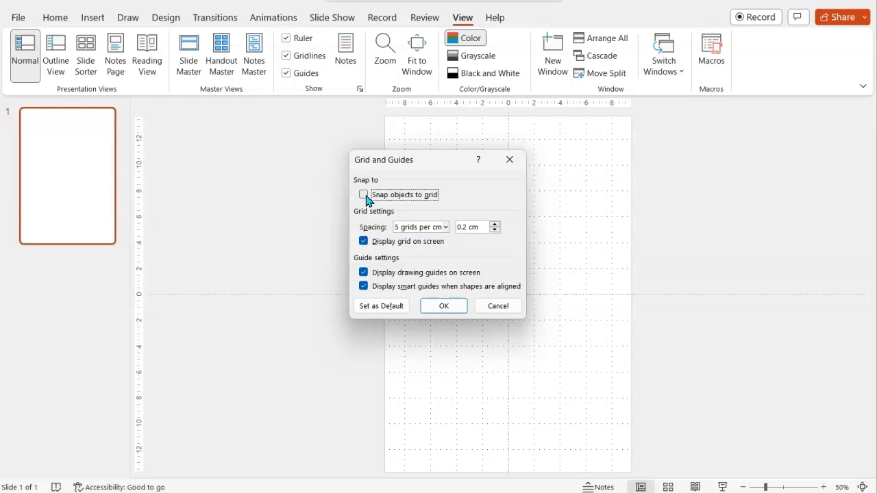
pyautogui.click(365, 195)
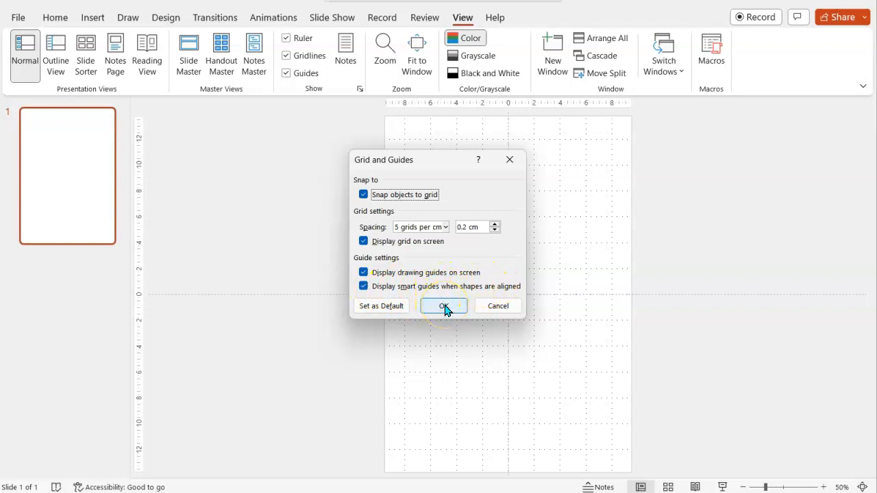
pyautogui.click(443, 306)
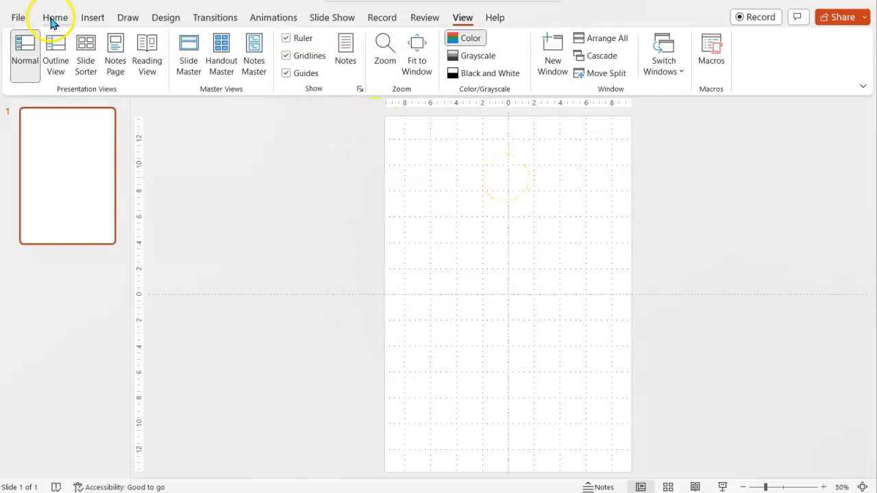
# Draw a wide blue rectangle bar across the top of the slide.
pyautogui.click(94, 16)
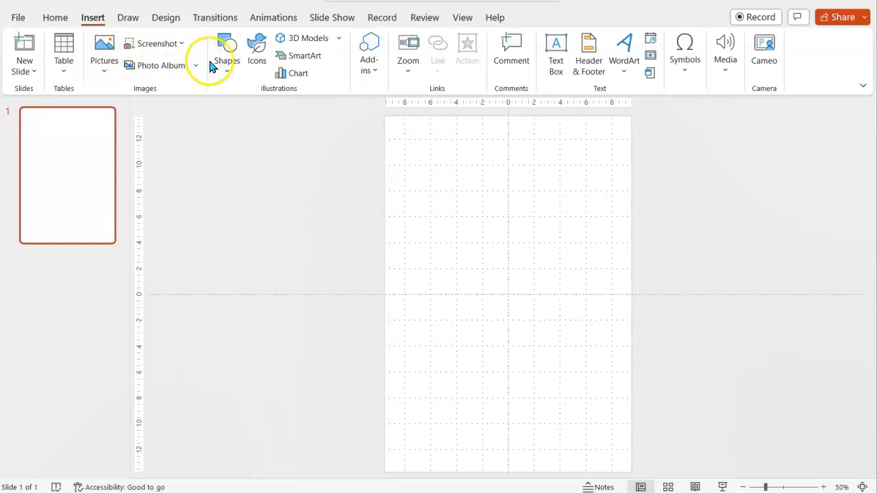
pyautogui.click(228, 52)
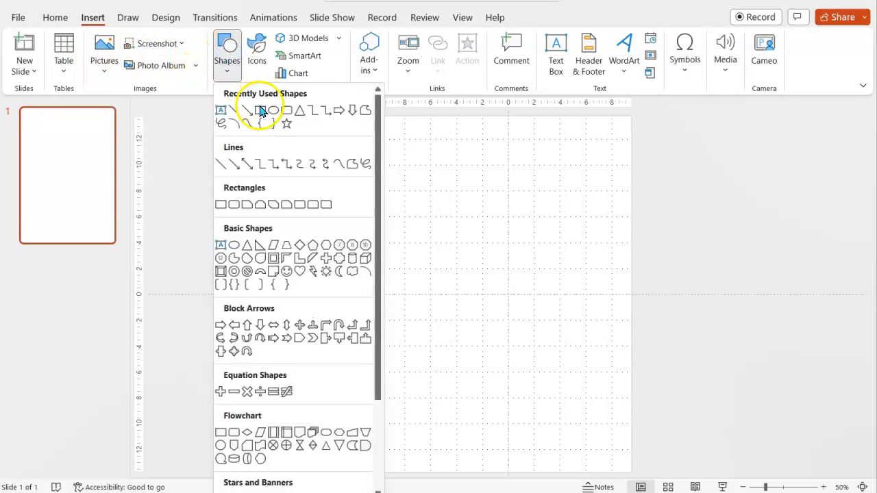
pyautogui.click(263, 109)
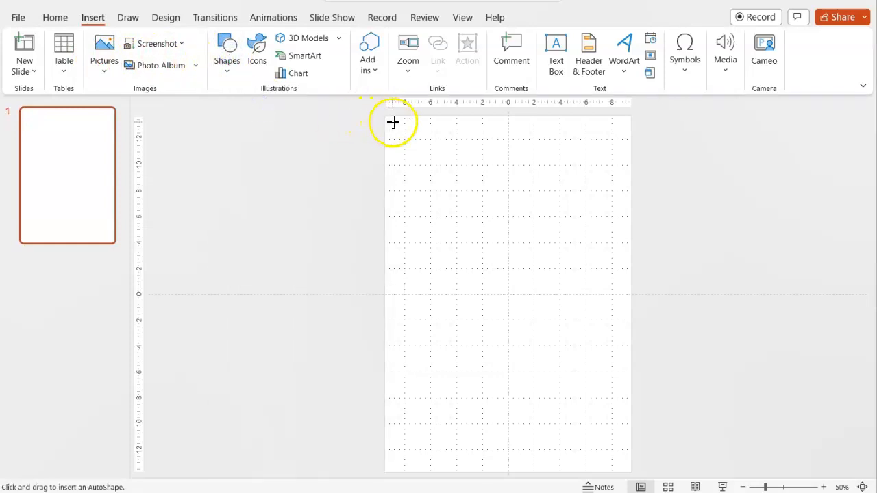
pyautogui.moveTo(392, 122); pyautogui.dragTo(622, 164)
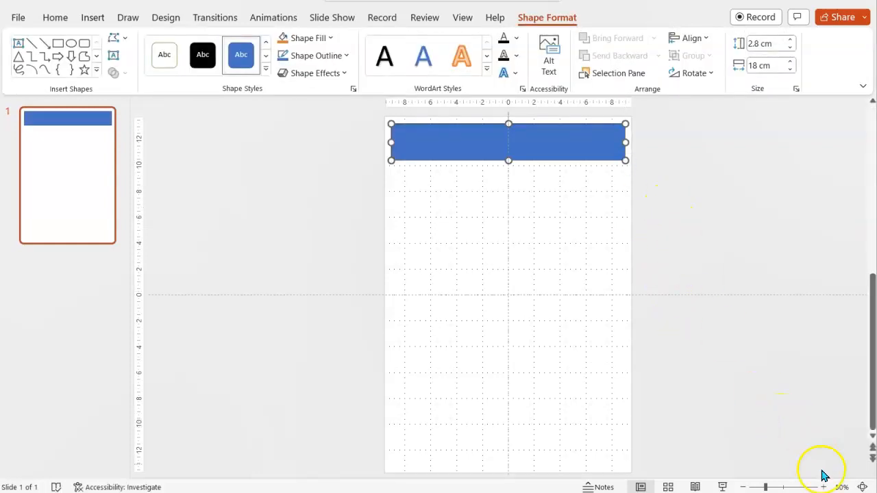
pyautogui.moveTo(827, 488)
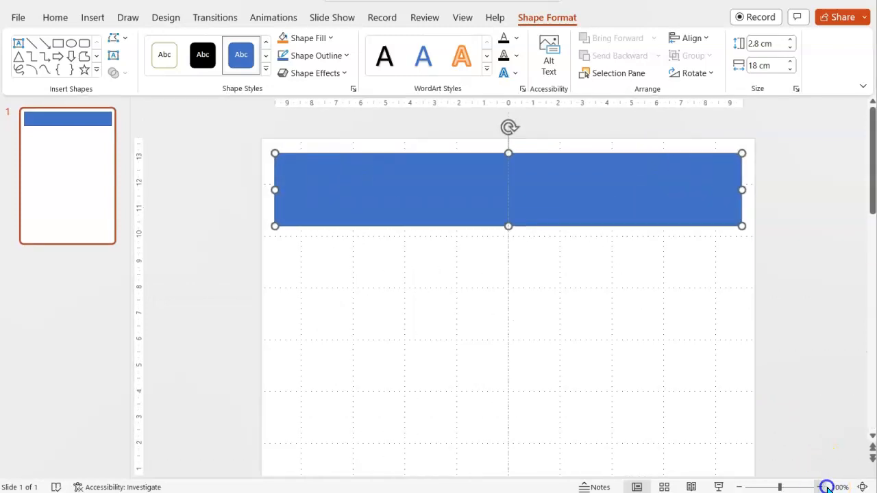
# Set the zoom to 100% and zoom in a little closer on the slide.
pyautogui.click(840, 488)
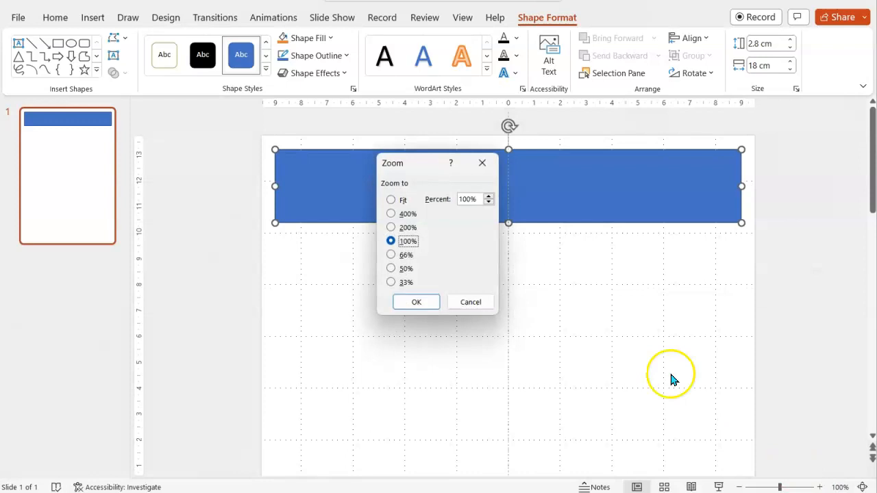
pyautogui.click(470, 301)
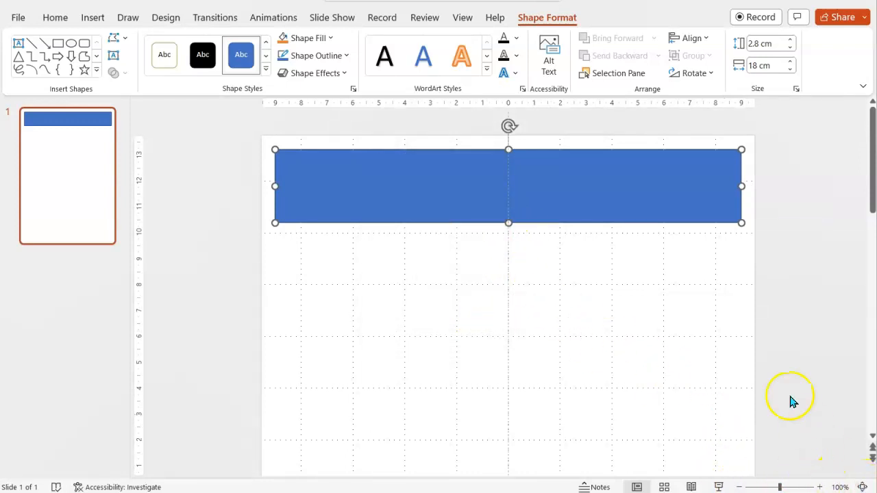
pyautogui.click(819, 488)
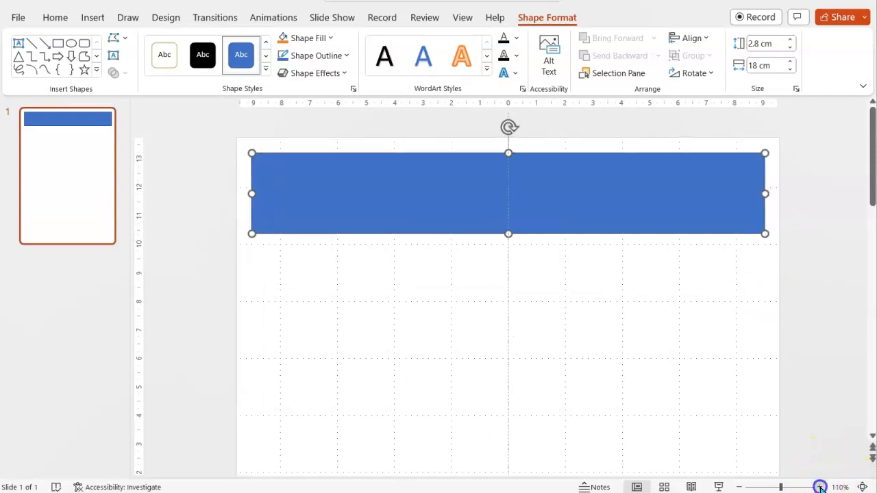
pyautogui.click(819, 488)
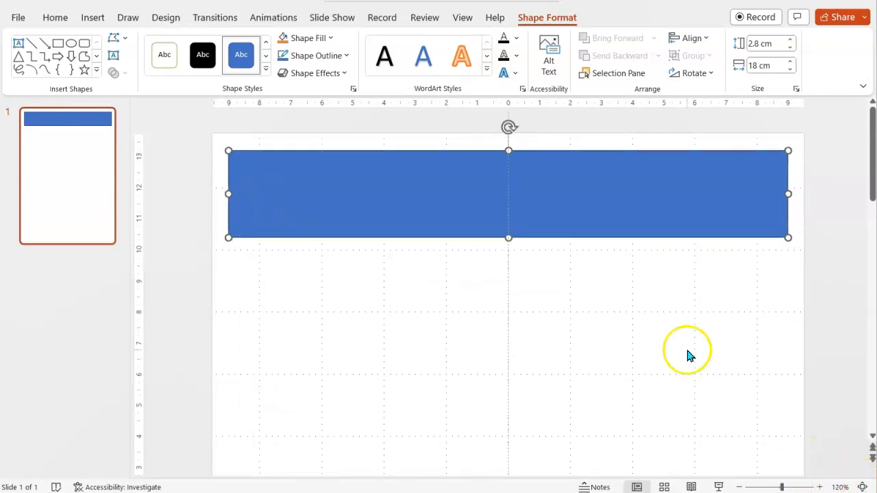
pyautogui.moveTo(528, 192)
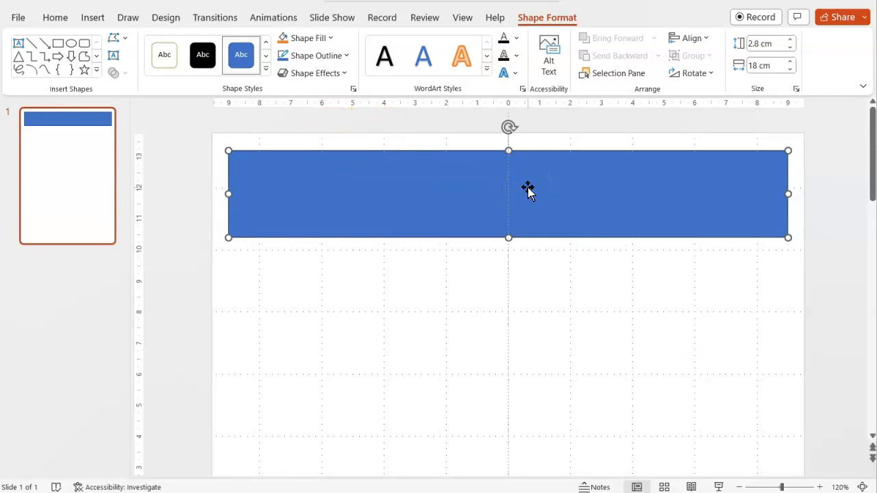
# Enter 'Monthly Newsletter' as the text inside the blue bar.
pyautogui.write('M')
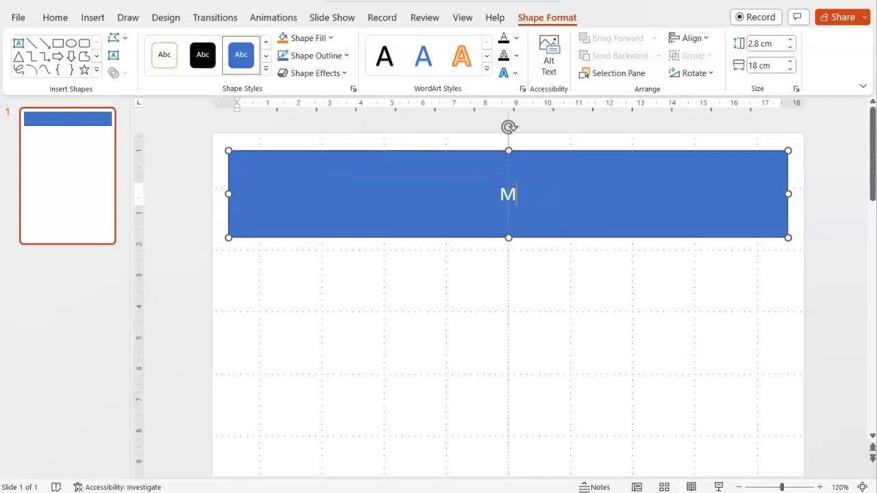
pyautogui.write('onthly Ne')
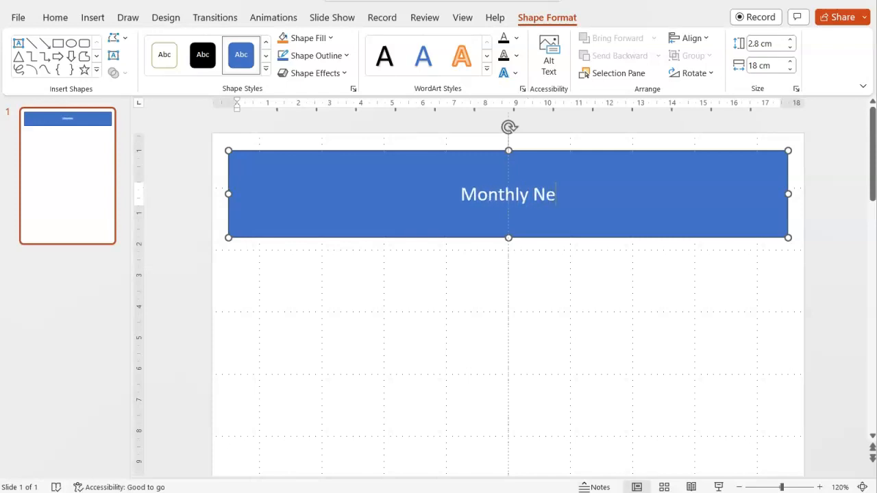
pyautogui.write('wsletter')
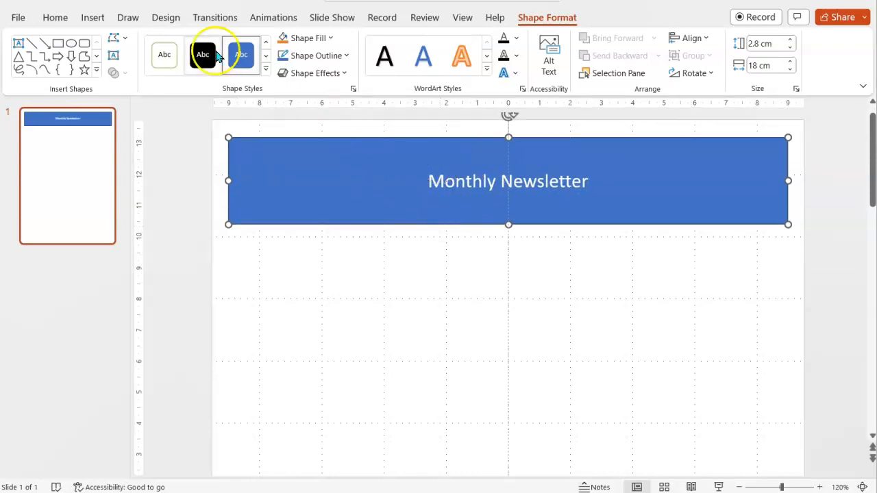
# Enlarge the title to 48 pt, make it bold, and deselect the bar.
pyautogui.click(55, 16)
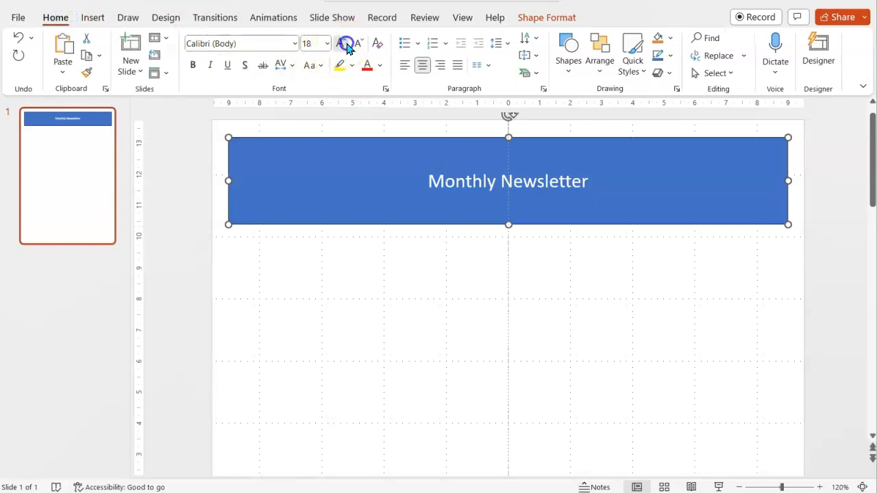
pyautogui.click(348, 43)
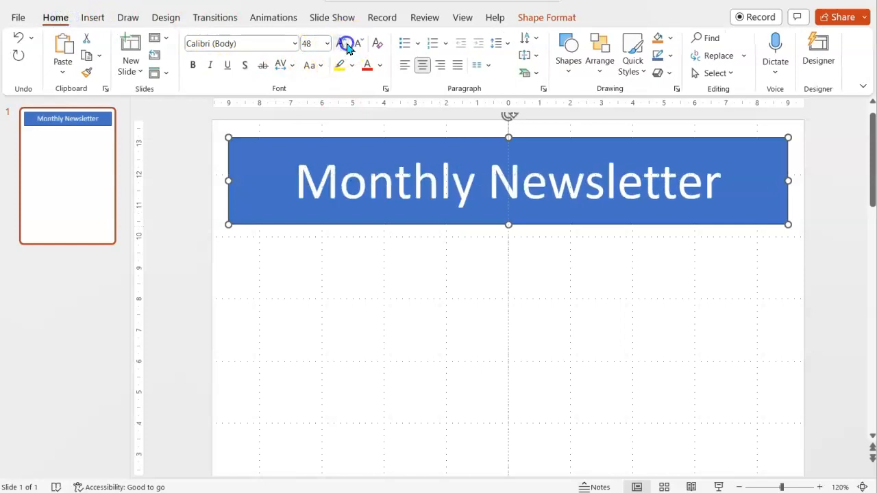
pyautogui.click(192, 66)
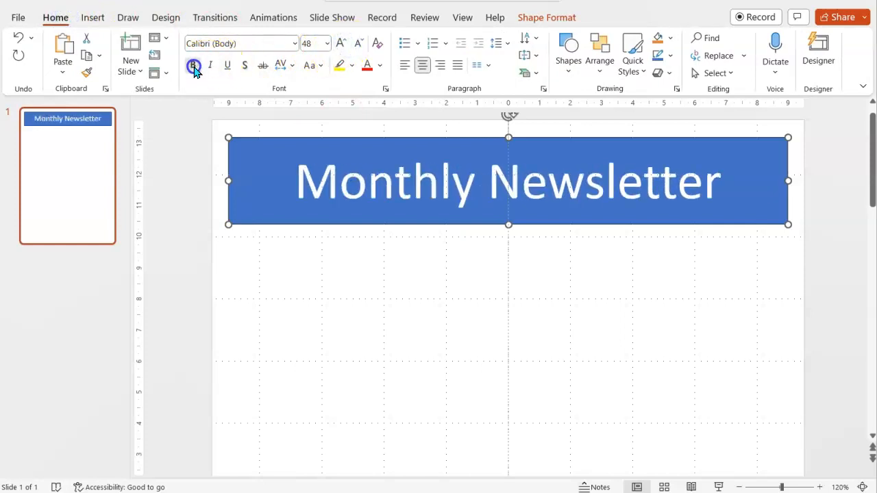
pyautogui.click(192, 66)
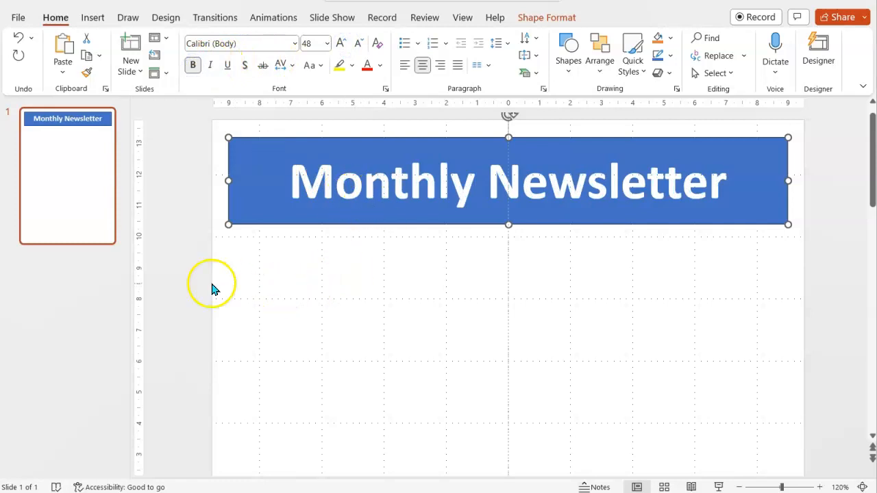
pyautogui.click(218, 277)
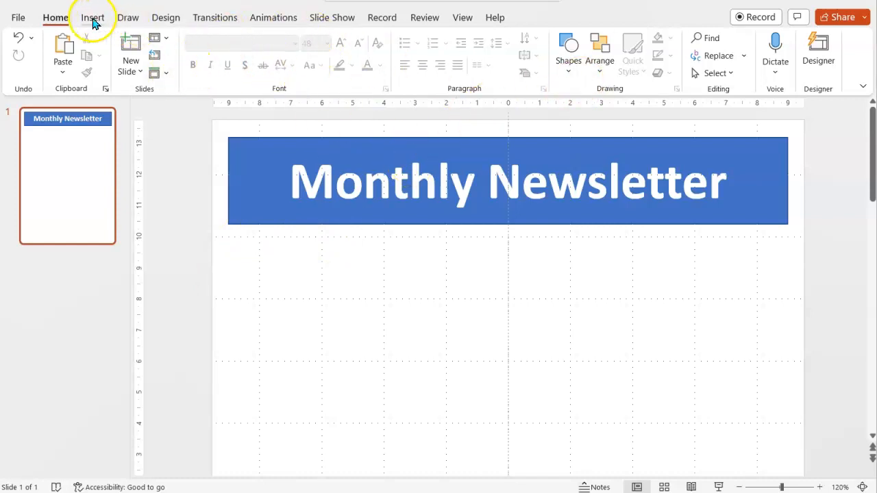
# Insert a blue-style WordArt box and move it to the top right below the bar.
pyautogui.click(93, 16)
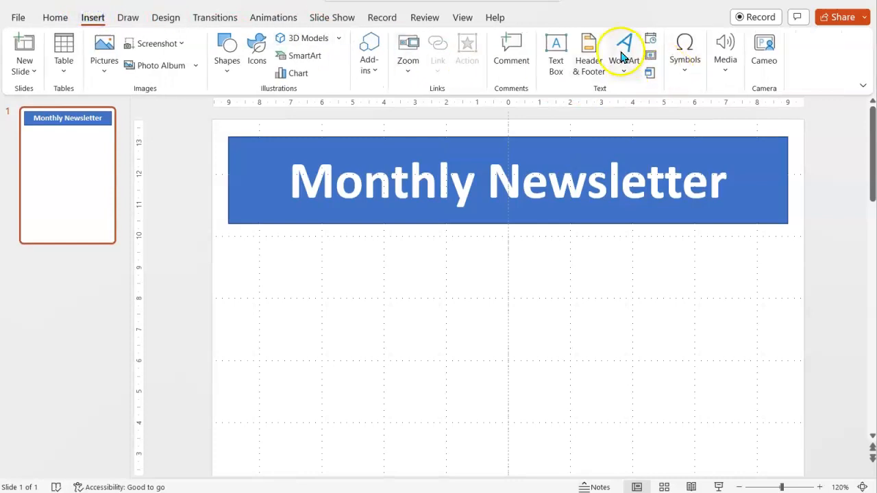
pyautogui.click(624, 52)
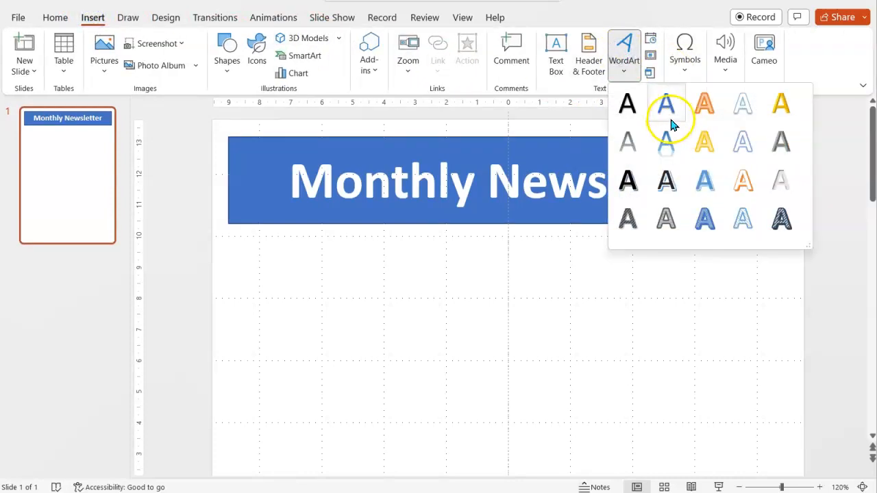
pyautogui.click(666, 104)
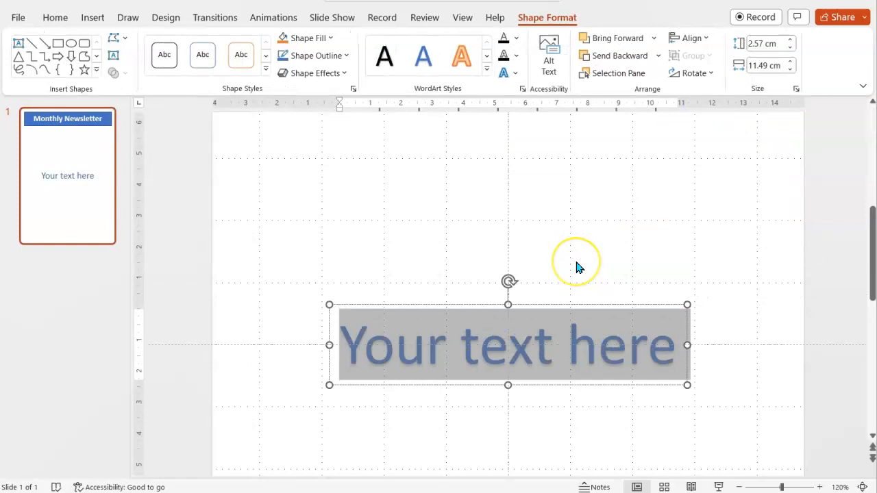
pyautogui.scroll(-3)
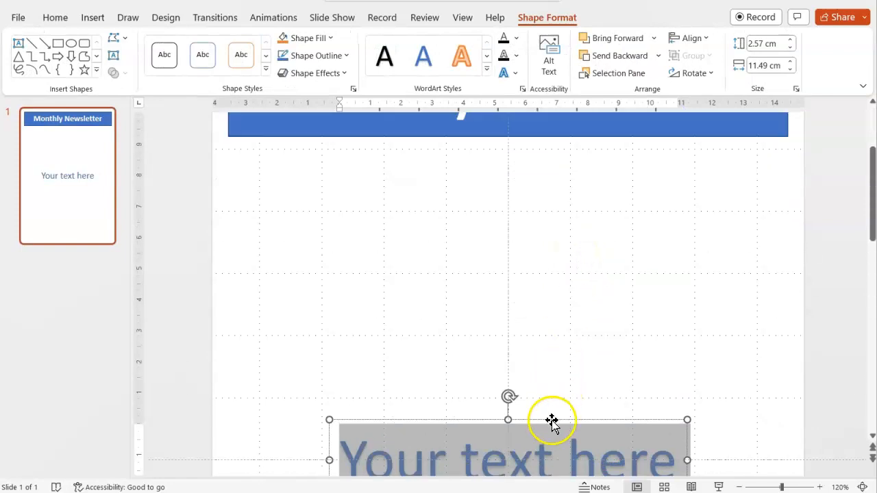
pyautogui.moveTo(551, 420); pyautogui.dragTo(657, 140)
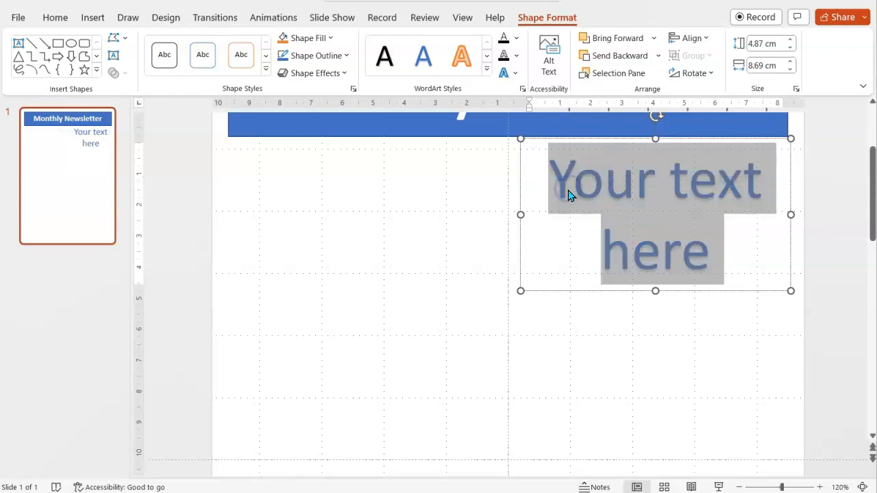
# Enter 'Issue 6: Jan 2023' as the WordArt heading text.
pyautogui.write('Issue 6:')
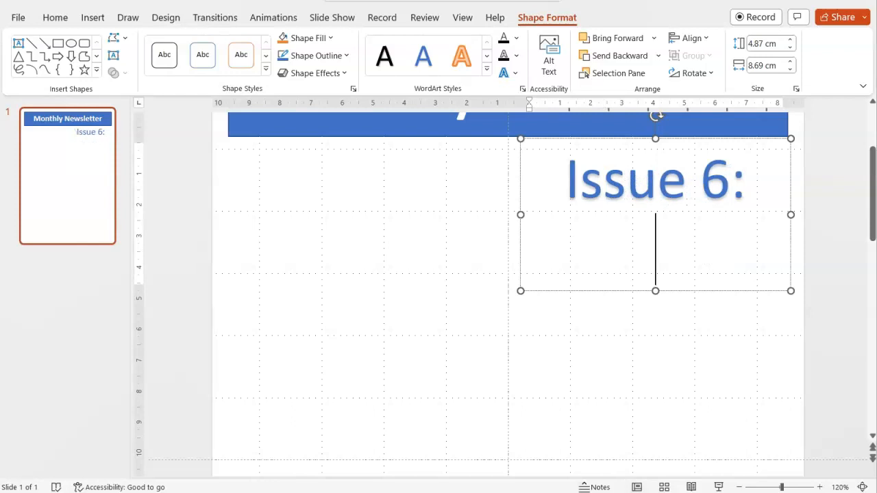
pyautogui.write('Jan 202')
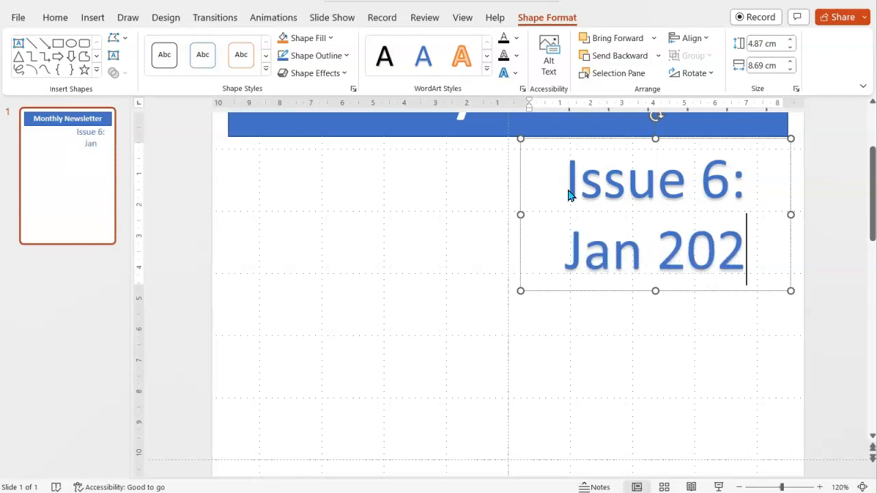
pyautogui.write('3')
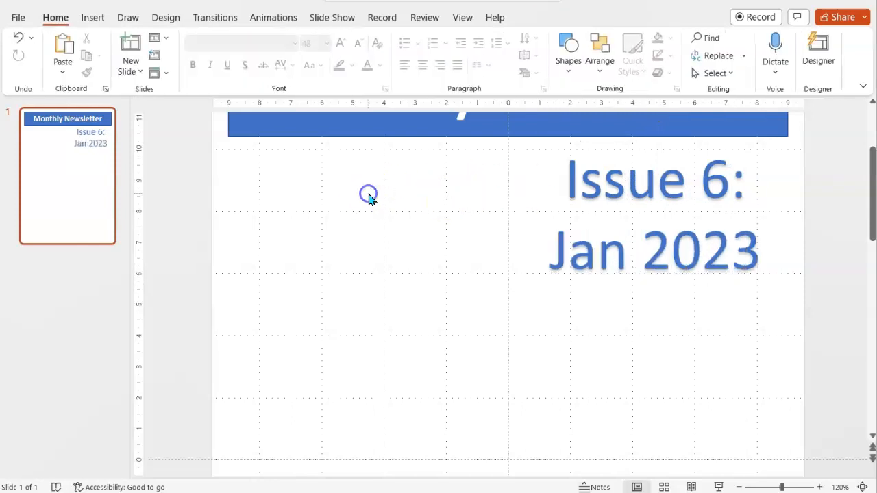
# Insert the grey and black cat illustration from the stock Illustrations library.
pyautogui.click(93, 17)
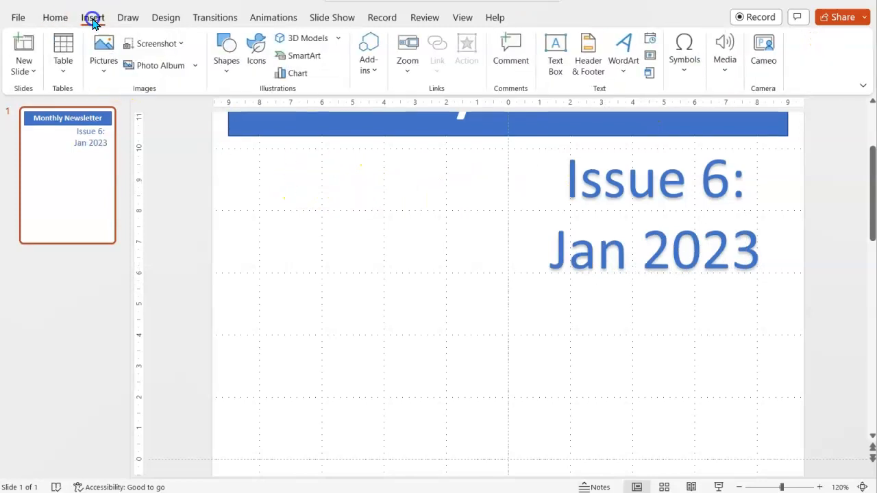
pyautogui.click(255, 52)
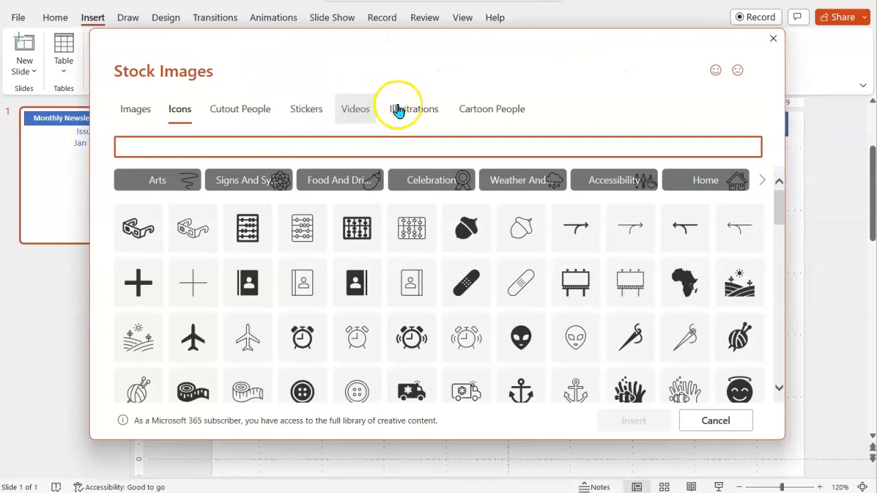
pyautogui.click(414, 109)
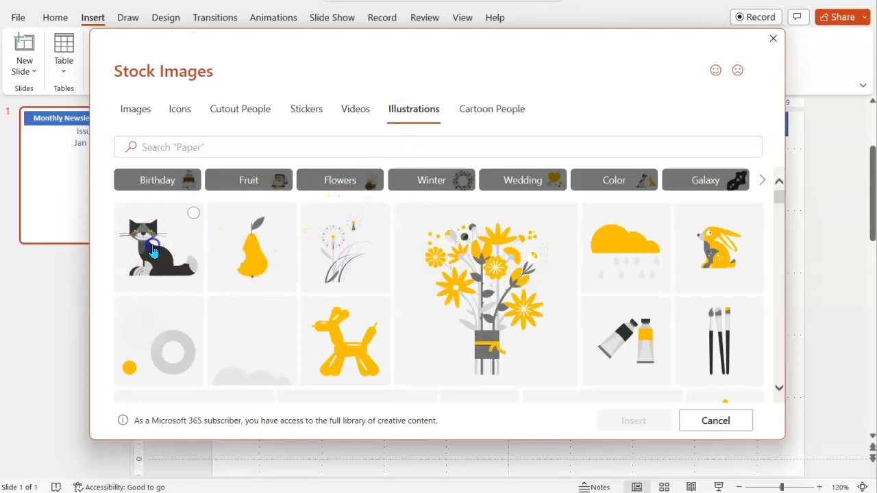
pyautogui.click(159, 247)
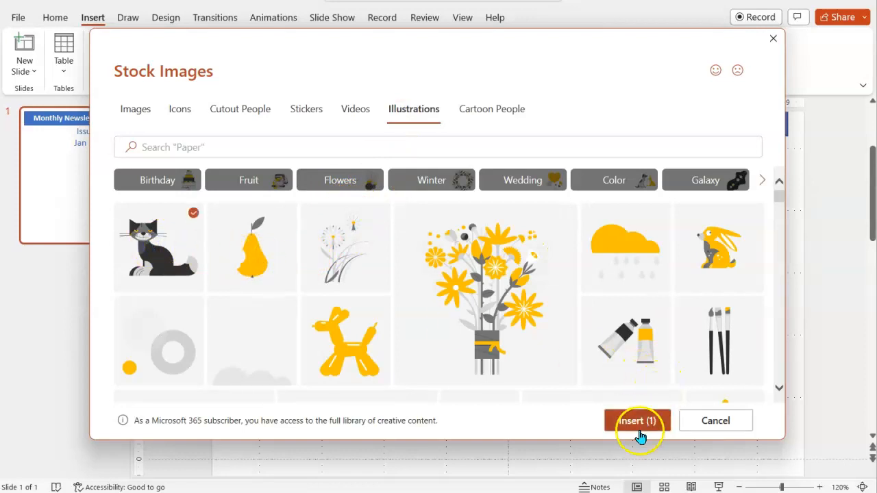
pyautogui.click(637, 420)
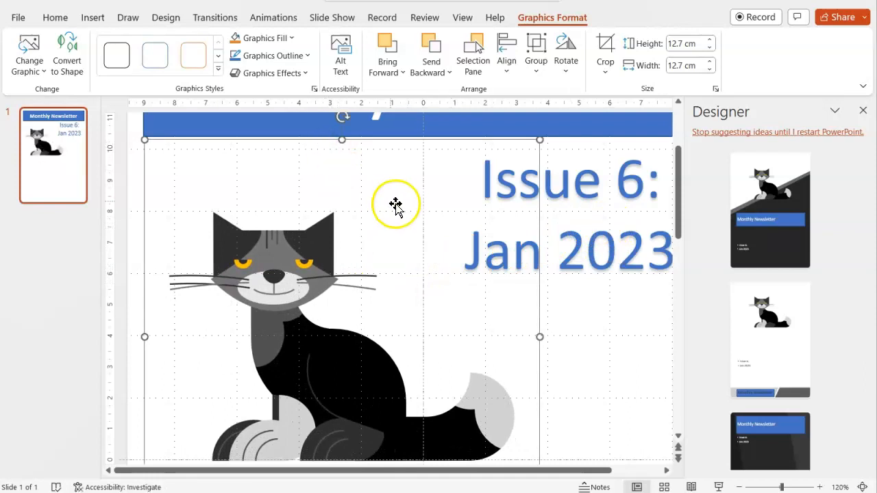
pyautogui.moveTo(728, 123)
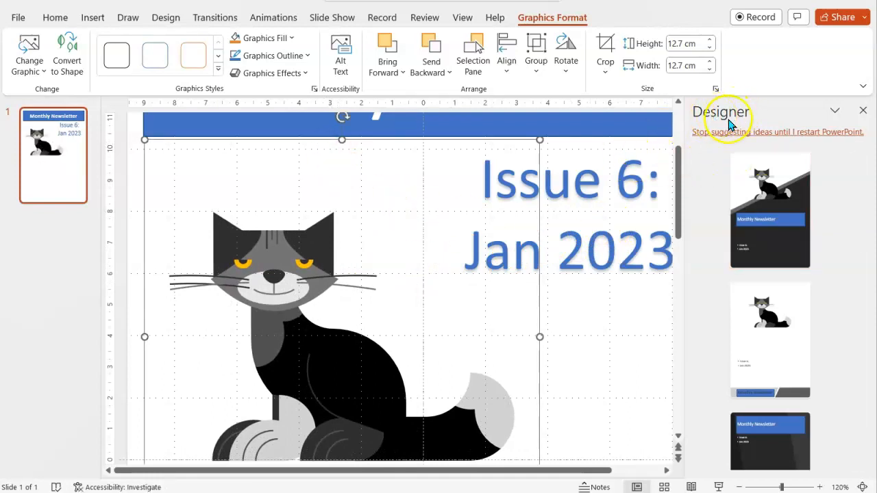
# Close the Designer pane, shrink the cat to about 8.69 cm and place it left under the title bar.
pyautogui.click(770, 208)
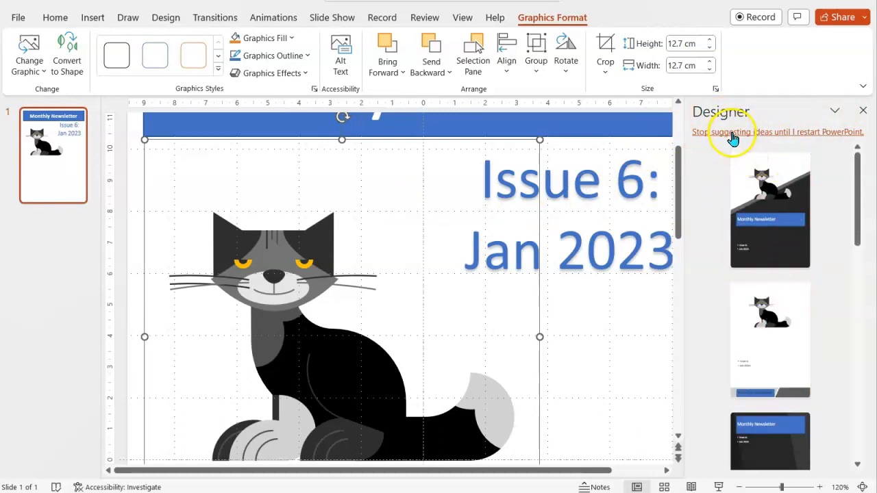
pyautogui.moveTo(733, 131)
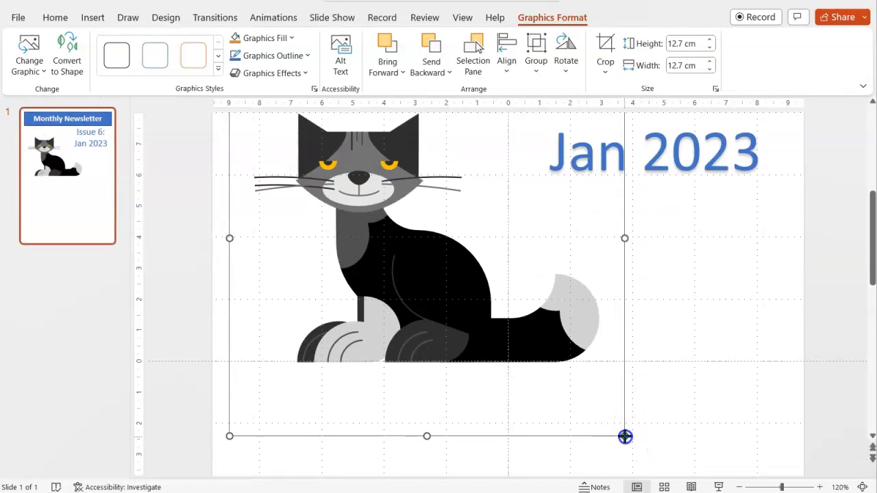
pyautogui.moveTo(625, 436); pyautogui.dragTo(494, 303)
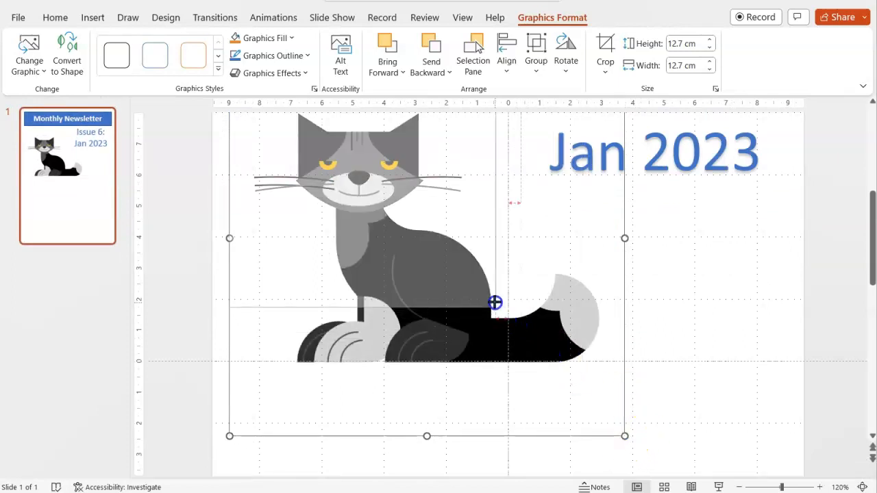
pyautogui.moveTo(625, 238); pyautogui.dragTo(499, 293)
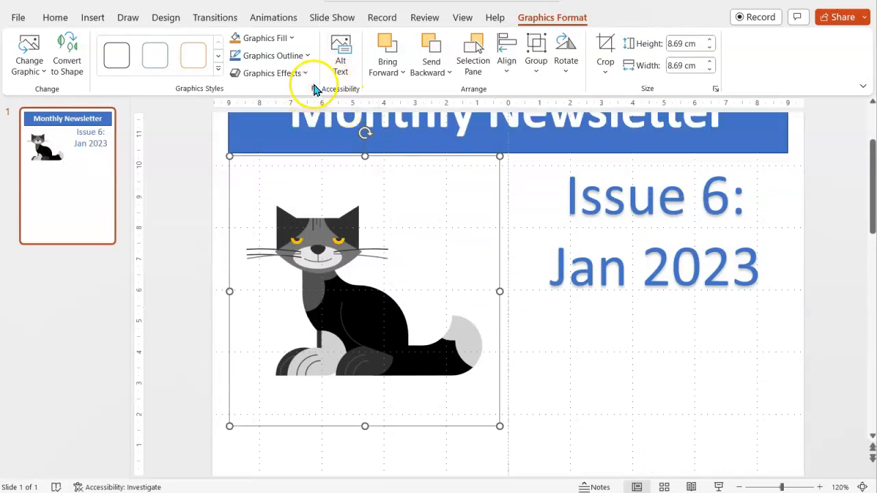
# Review the Grid and Guides settings without changing them, then enlarge the cat illustration slightly.
pyautogui.click(461, 16)
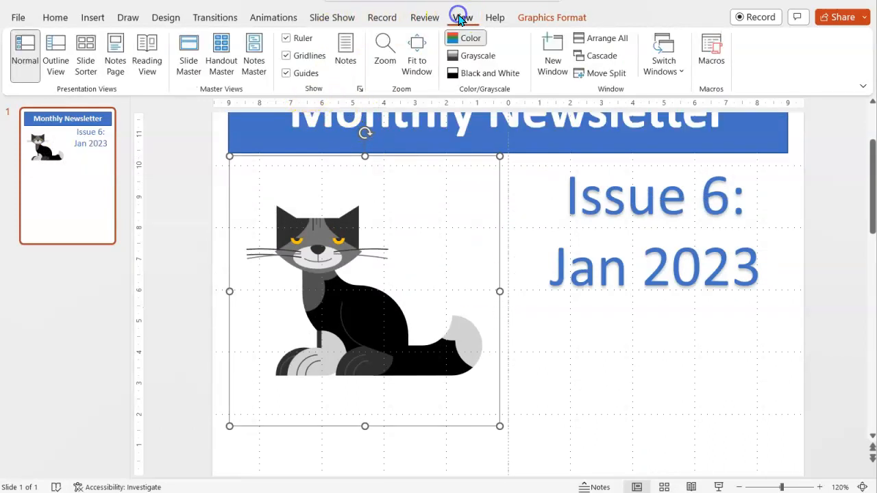
pyautogui.click(357, 87)
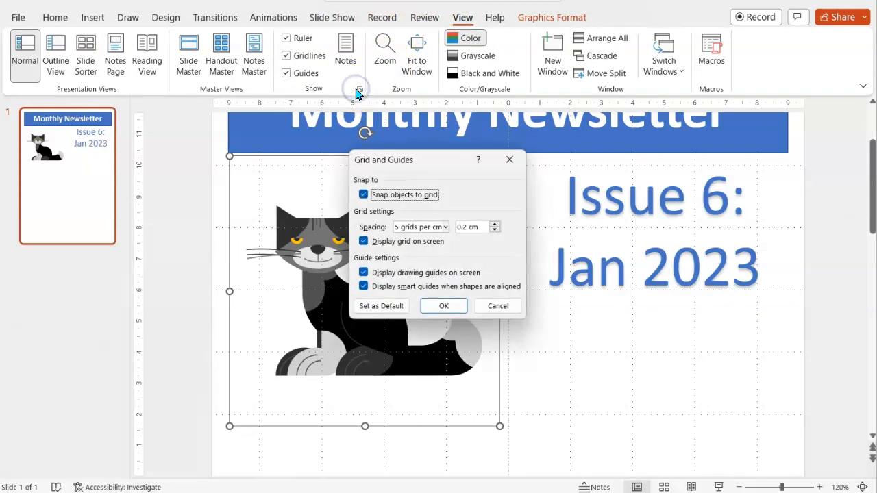
pyautogui.moveTo(441, 166)
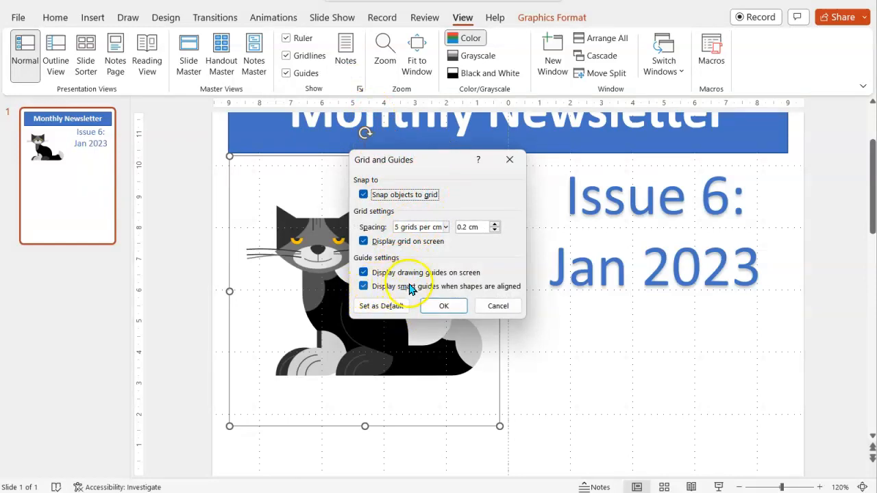
pyautogui.moveTo(498, 306)
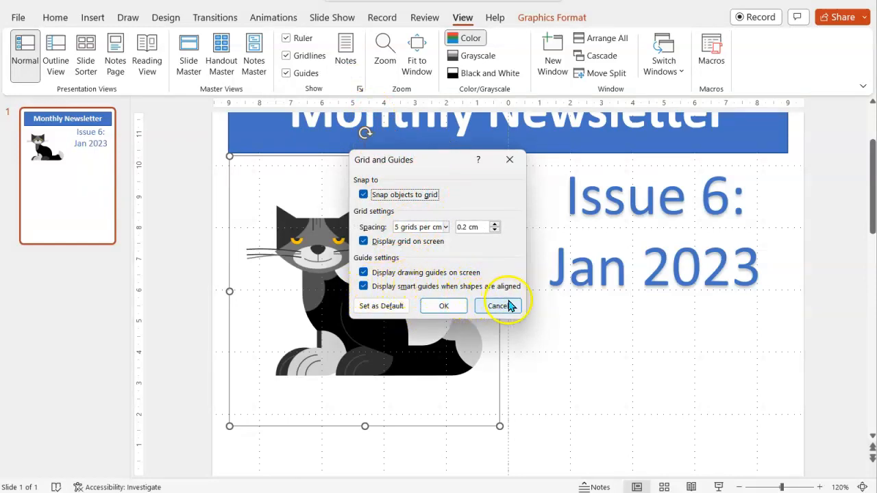
pyautogui.click(499, 305)
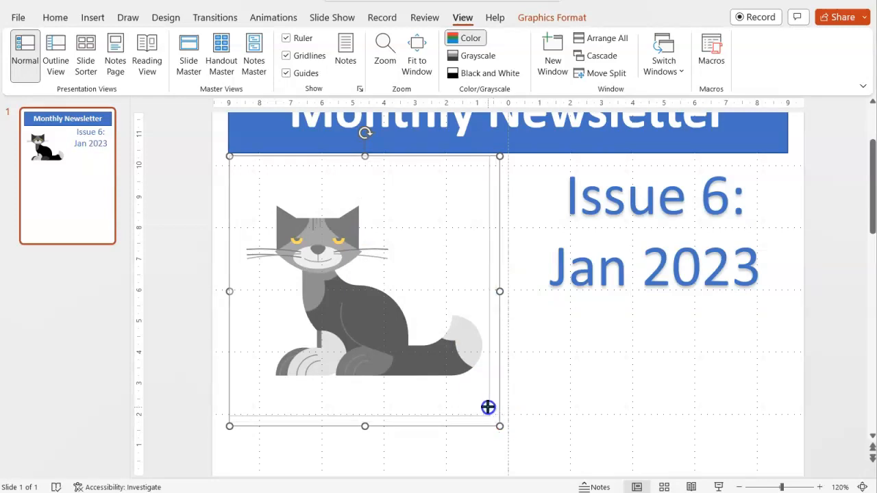
pyautogui.moveTo(487, 408); pyautogui.dragTo(504, 422)
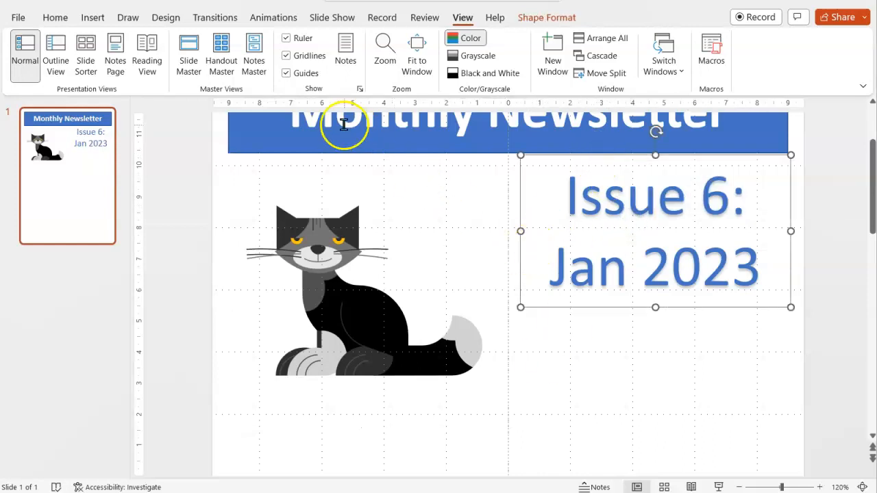
pyautogui.moveTo(55, 16)
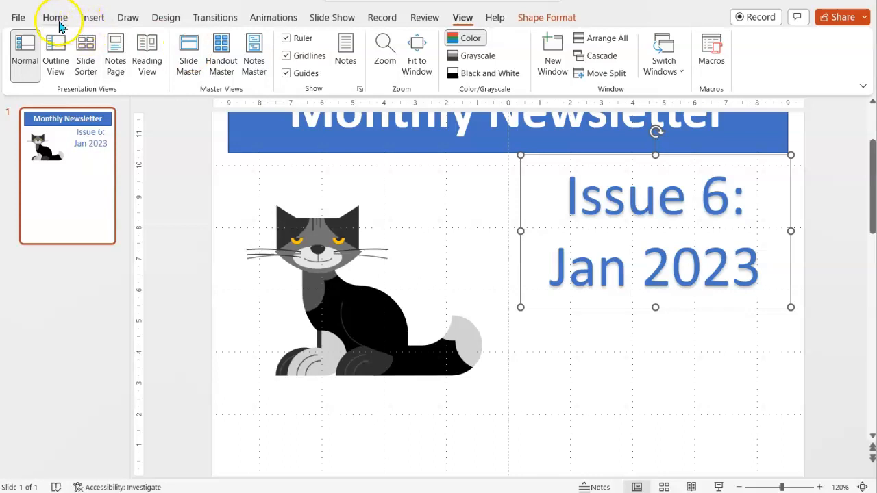
pyautogui.click(55, 17)
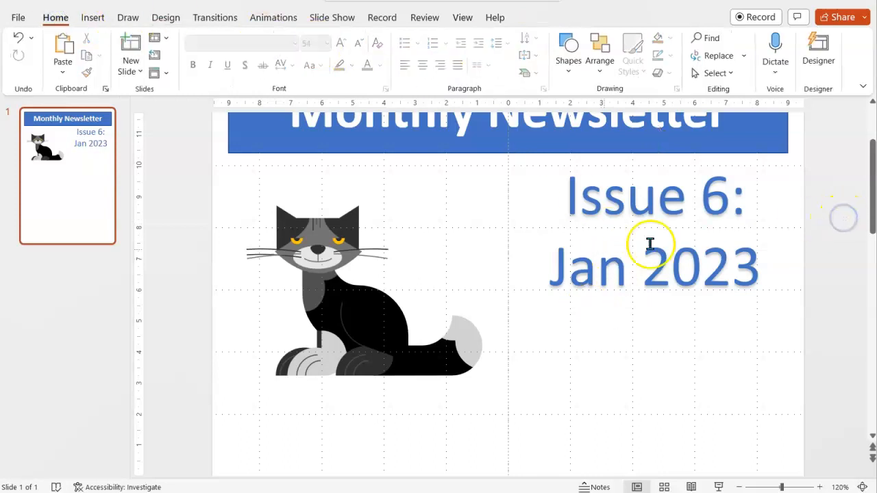
pyautogui.moveTo(560, 152)
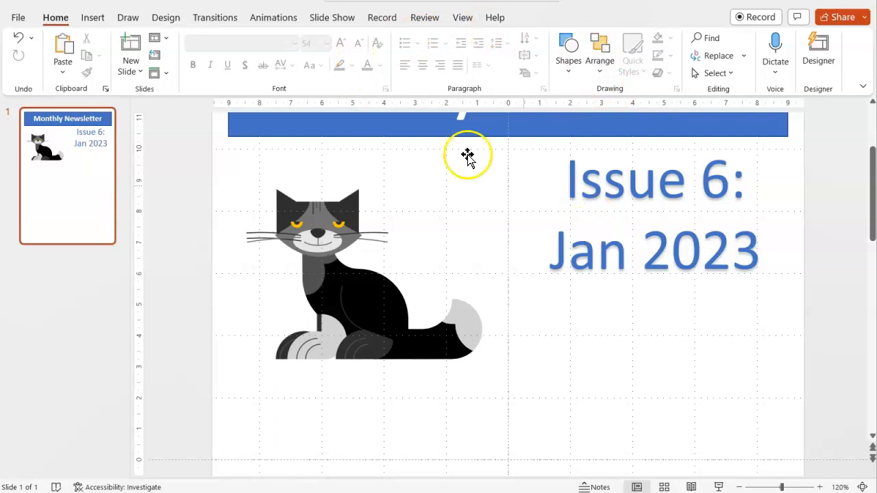
# Draw an empty text box on the right below the 'Issue 6: Jan 2023' heading, beside the cat.
pyautogui.click(93, 16)
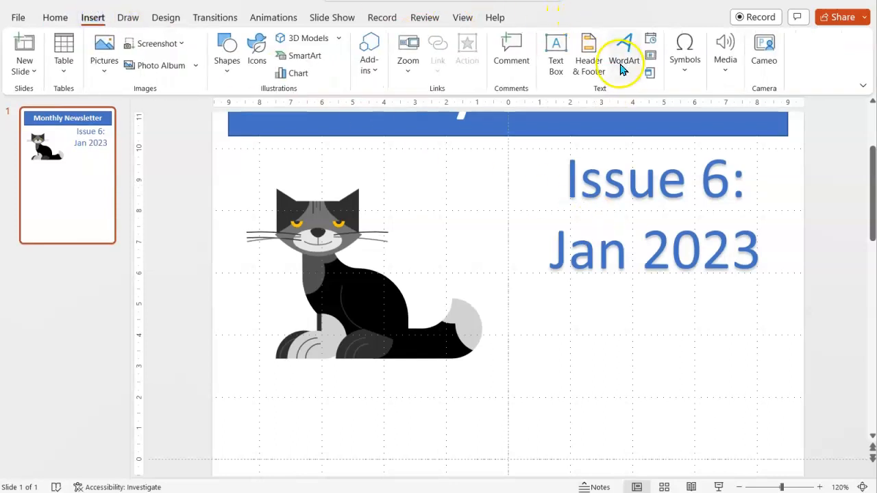
pyautogui.click(556, 53)
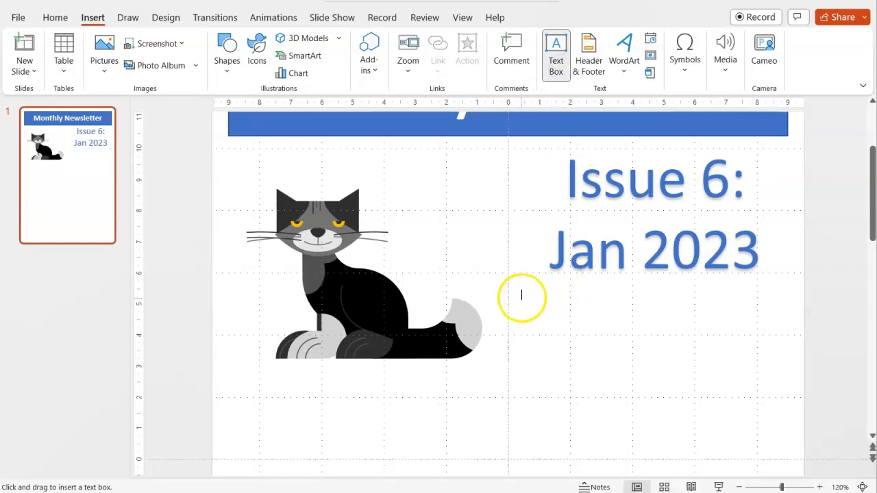
pyautogui.moveTo(794, 441)
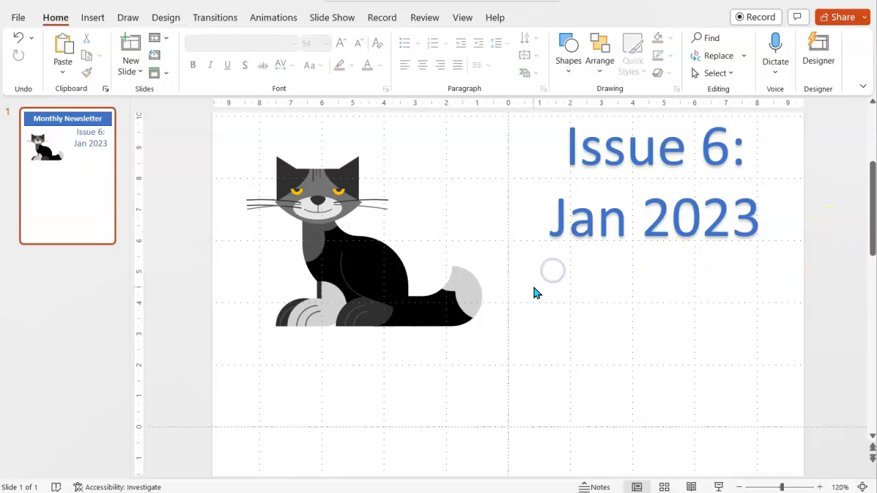
pyautogui.moveTo(430, 139)
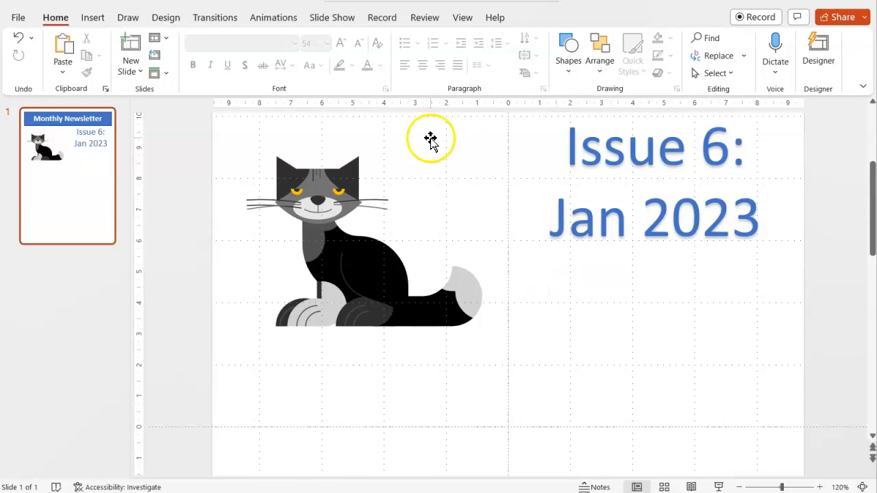
pyautogui.click(93, 17)
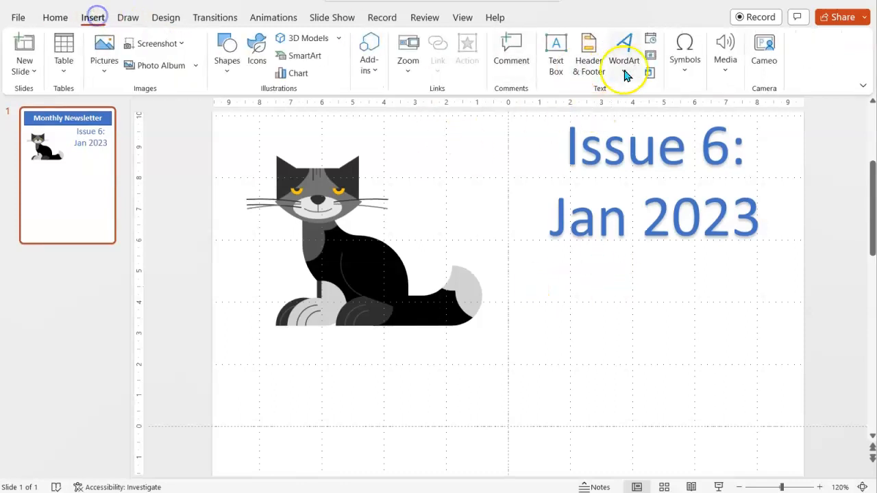
pyautogui.click(556, 52)
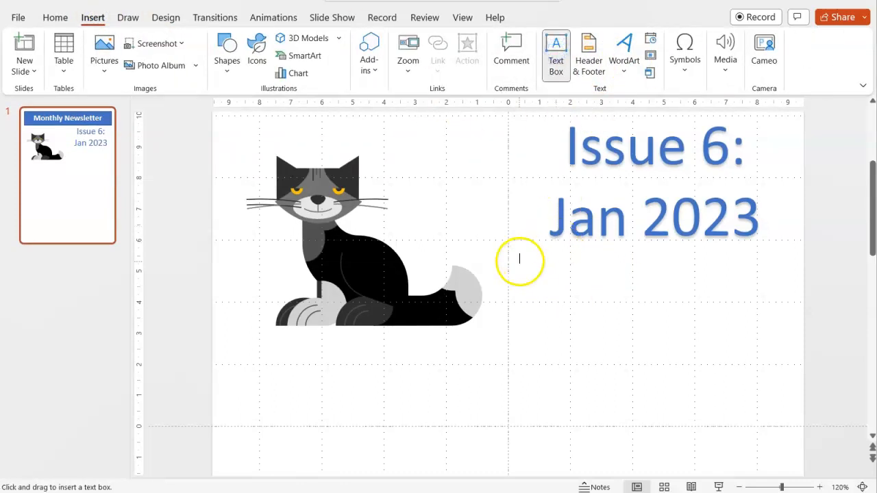
pyautogui.moveTo(520, 254); pyautogui.dragTo(787, 416)
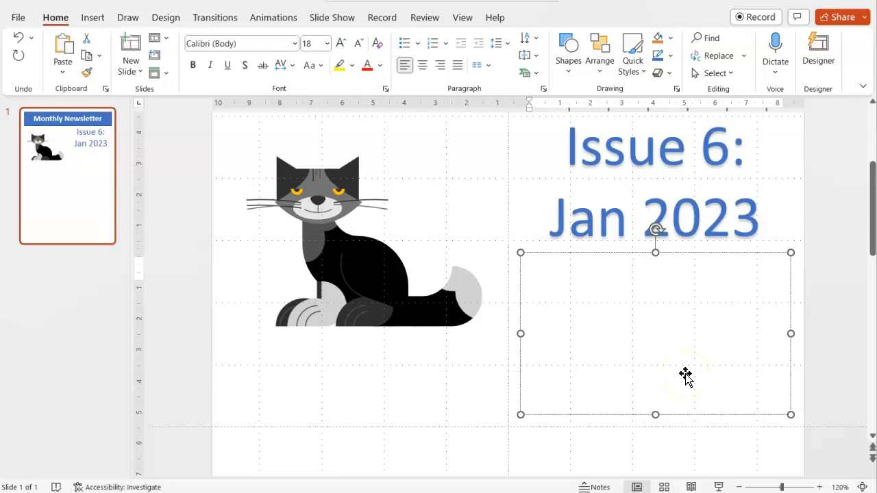
# Enter 'Welcome to this...' in the new text box beside the cat.
pyautogui.click(527, 268)
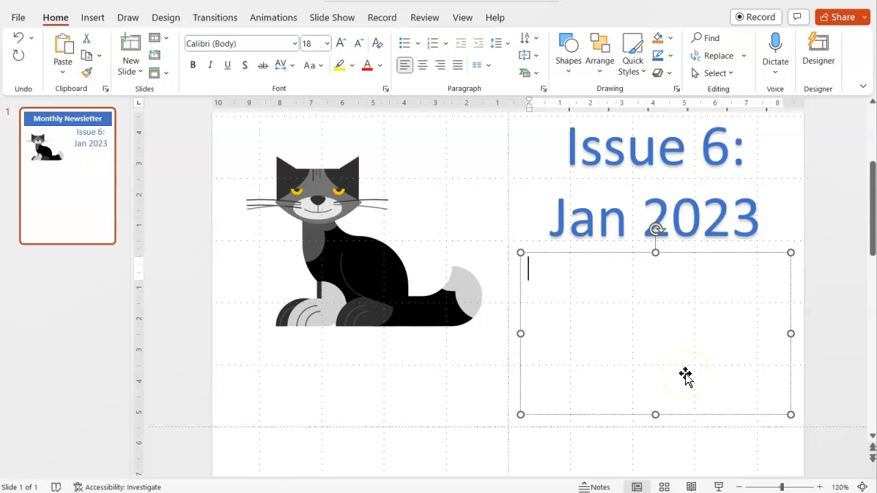
pyautogui.write('Welcome to')
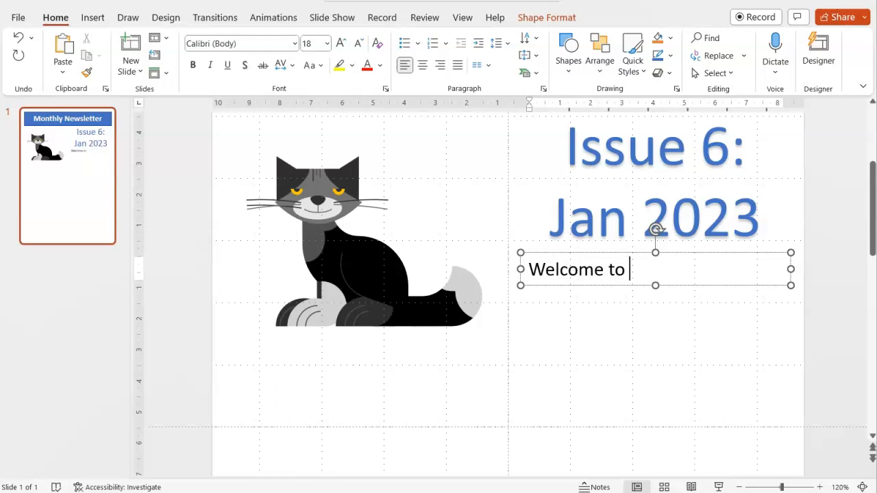
pyautogui.write('this...')
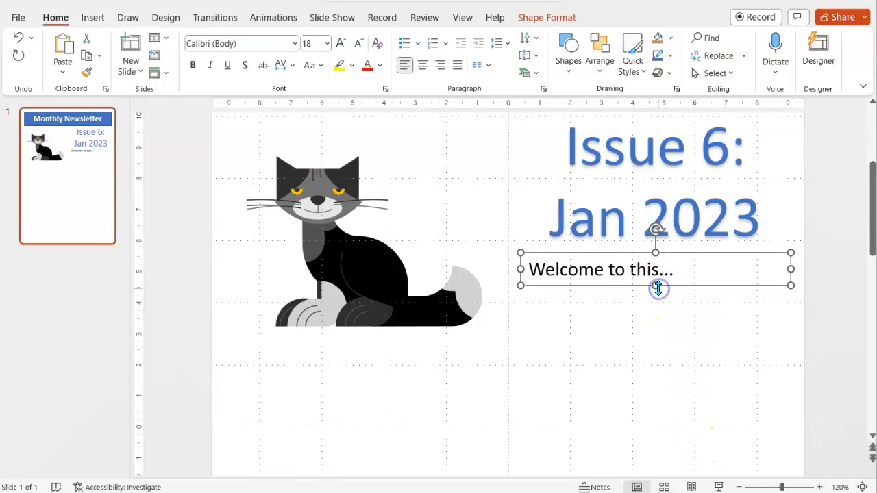
pyautogui.scroll(-3)
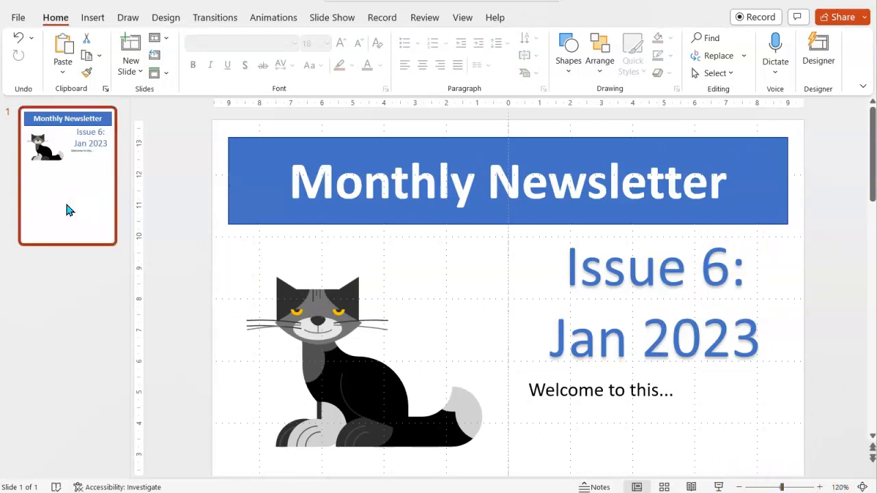
# Duplicate the newsletter slide and add a new third slide after the copy.
pyautogui.rightClick(68, 211)
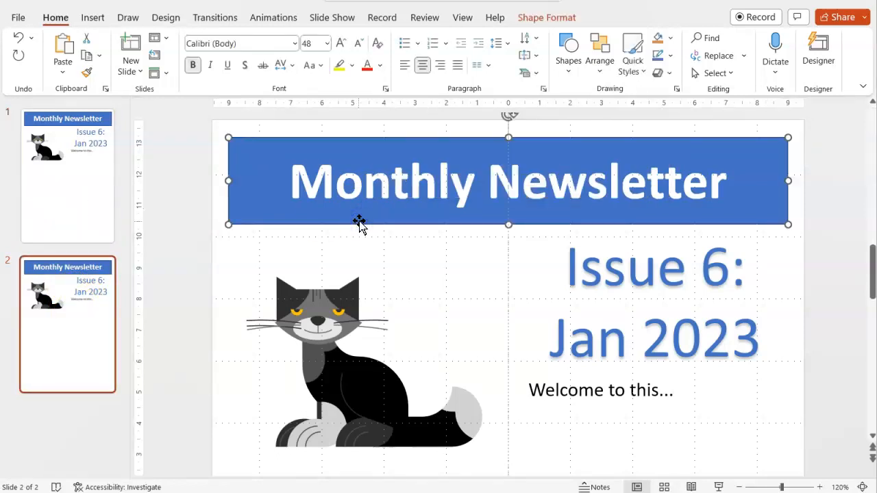
pyautogui.moveTo(259, 351)
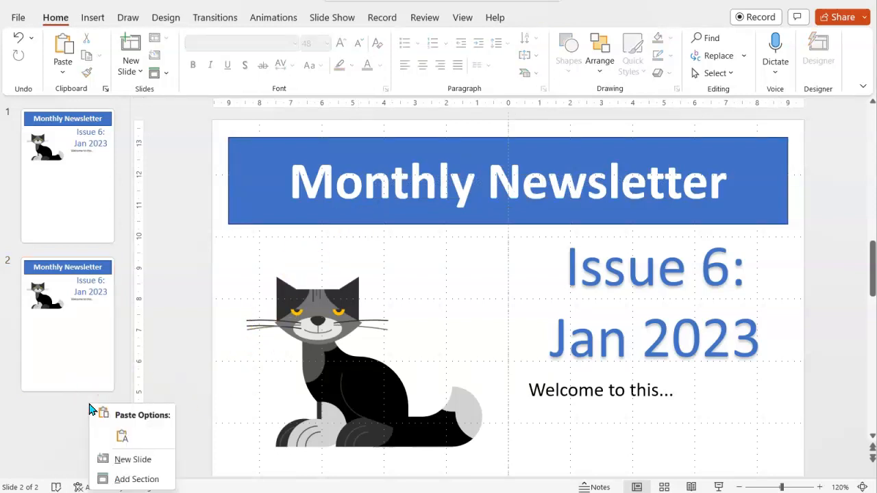
pyautogui.click(131, 459)
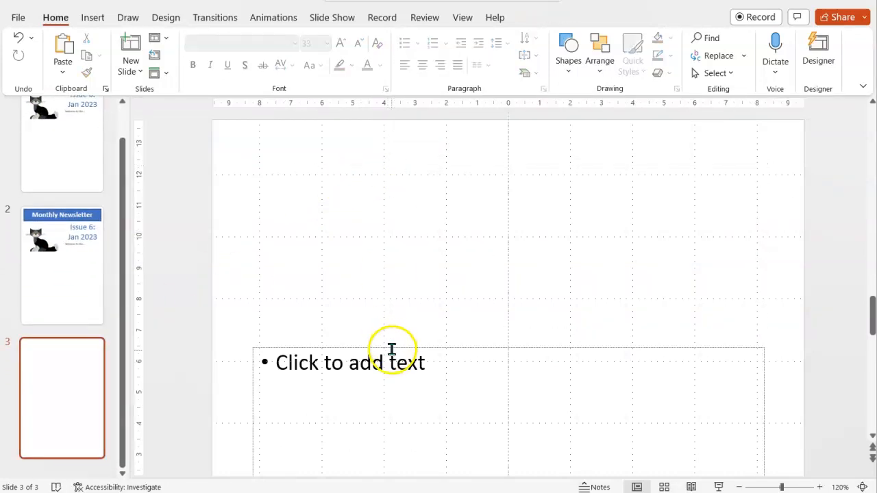
# Delete the empty text placeholder from slide 3 and return to slide 1.
pyautogui.click(391, 350)
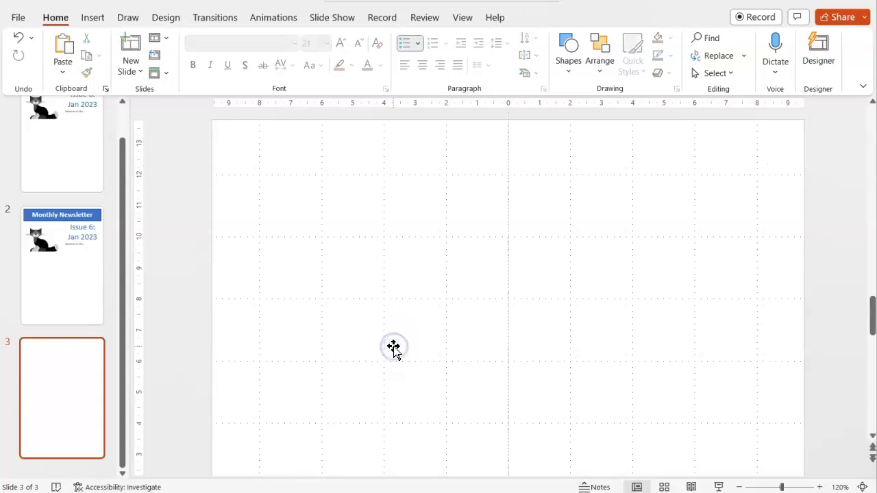
pyautogui.click(393, 345)
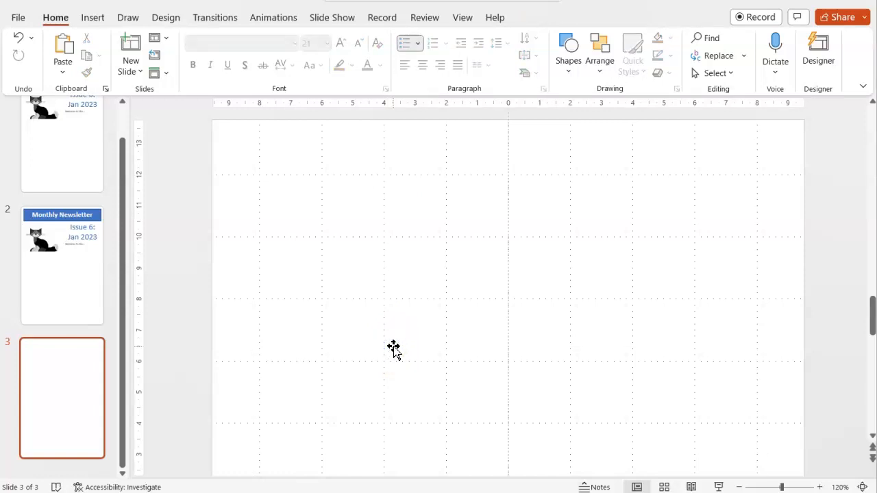
pyautogui.moveTo(71, 74)
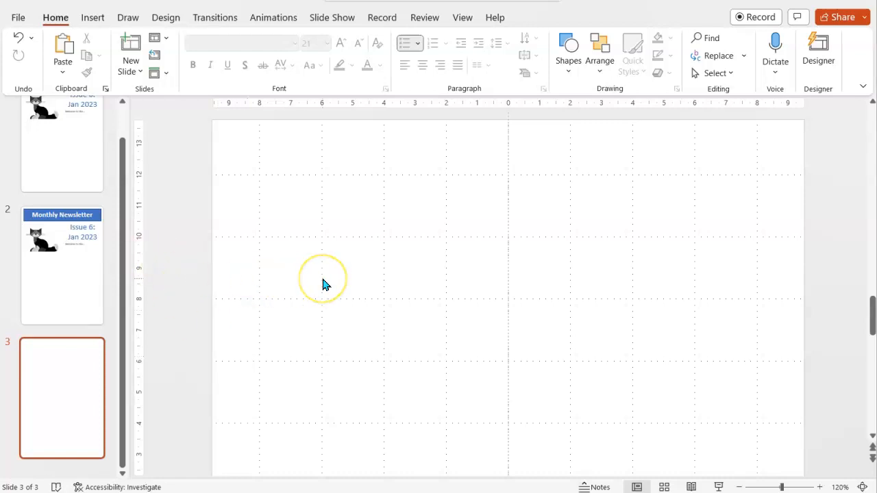
pyautogui.click(62, 167)
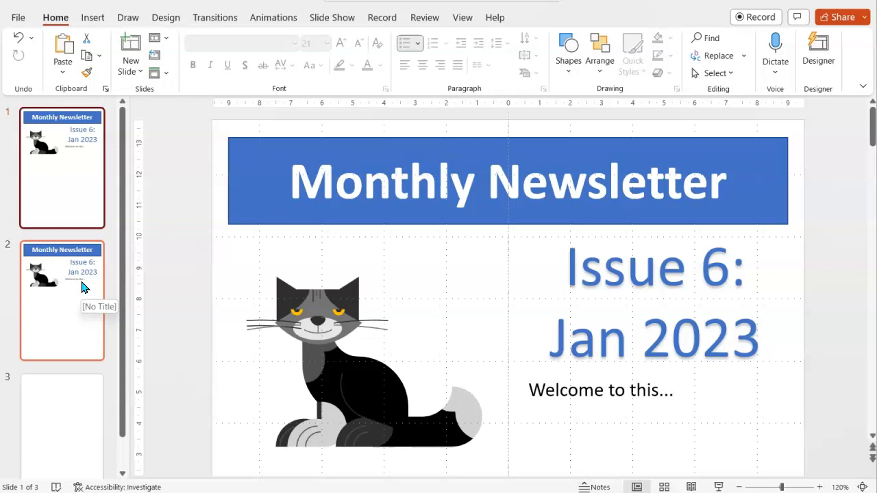
# Select the first newsletter slide thumbnail to view the full portrait page.
pyautogui.click(62, 167)
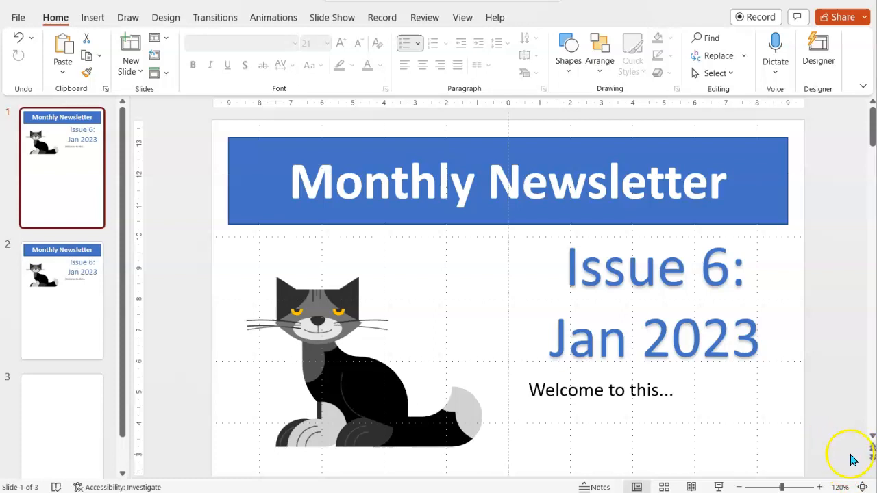
pyautogui.moveTo(867, 486)
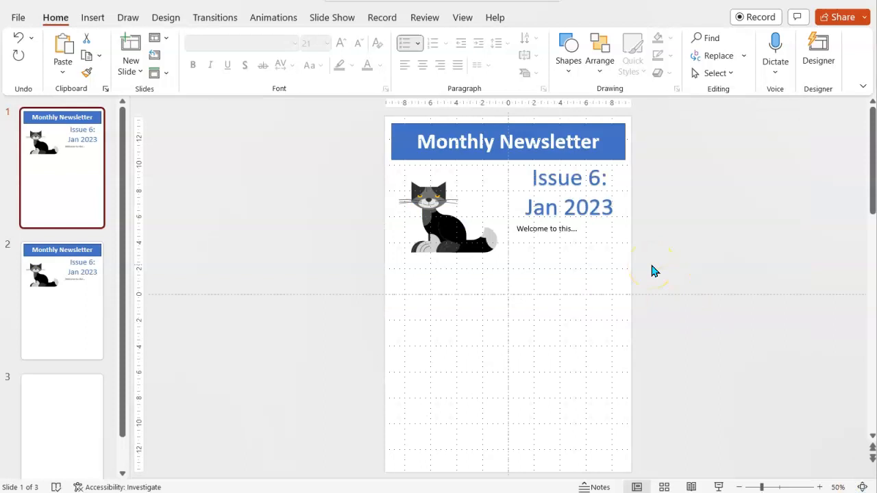
pyautogui.moveTo(652, 268)
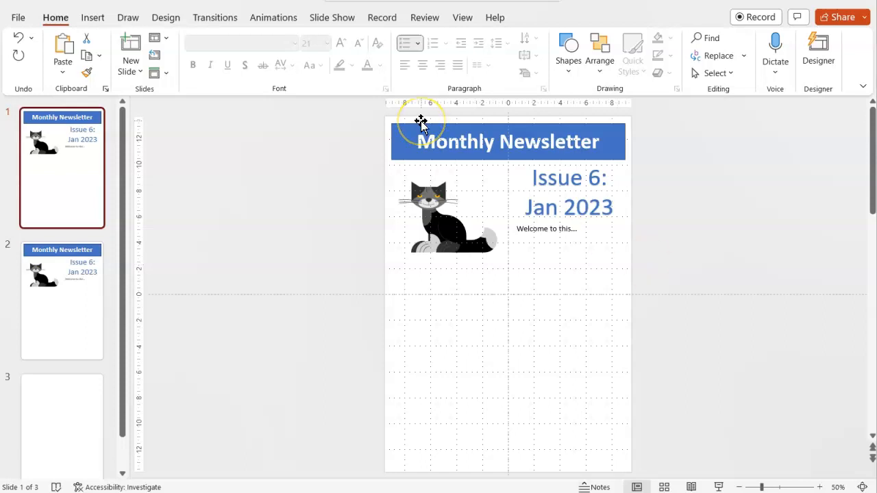
pyautogui.moveTo(400, 123)
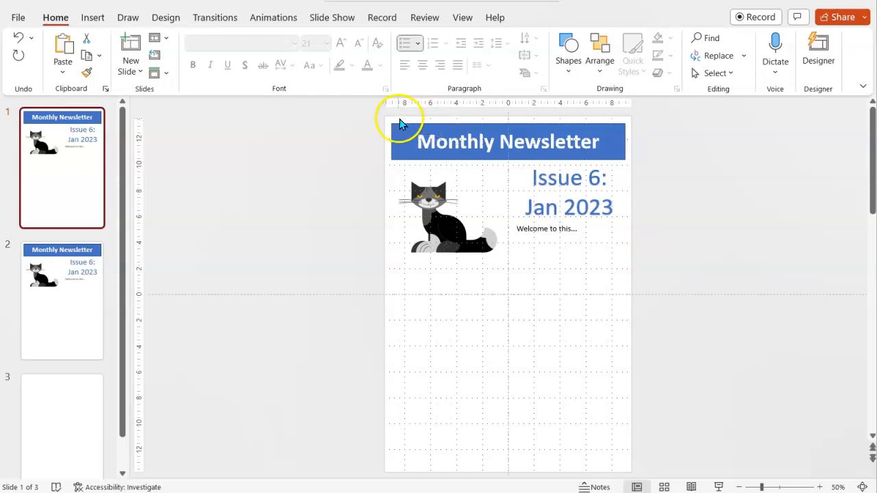